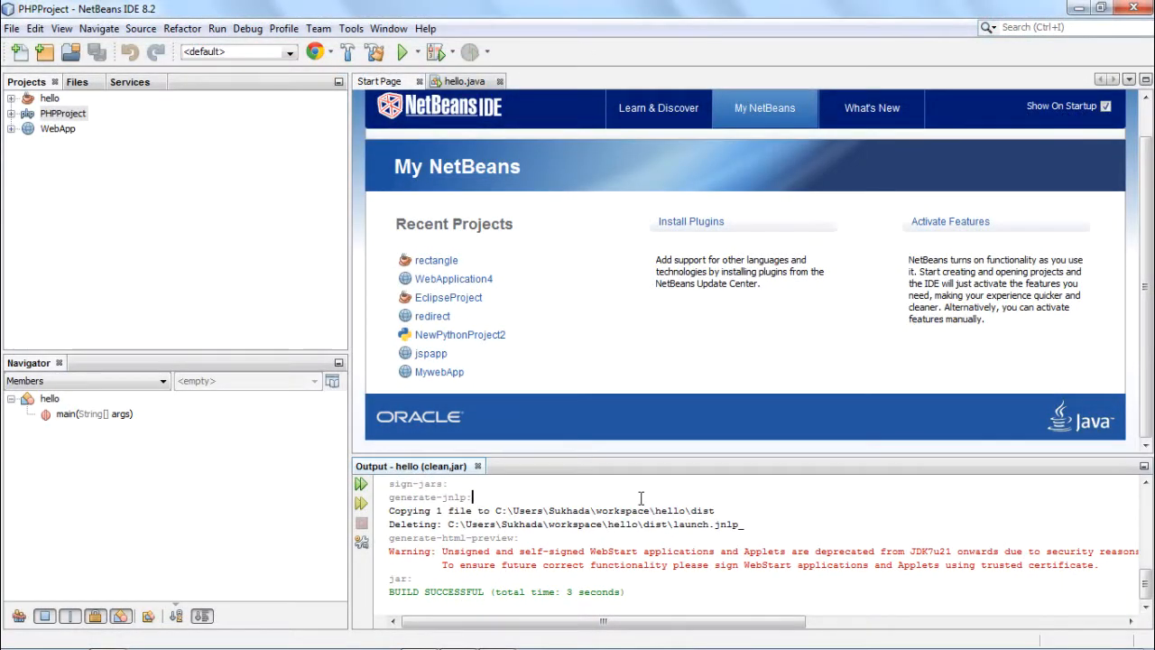
mouse_move(560, 408)
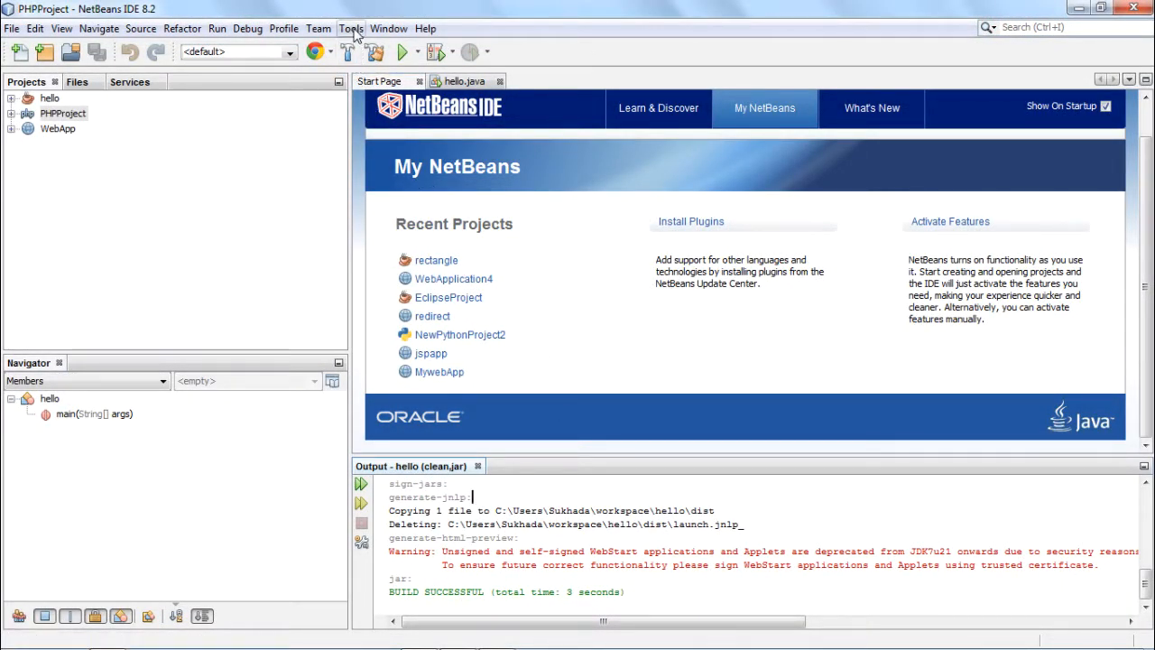
Open the Tools menu over the Start Page to reach IDE settings commands.
left_click(351, 28)
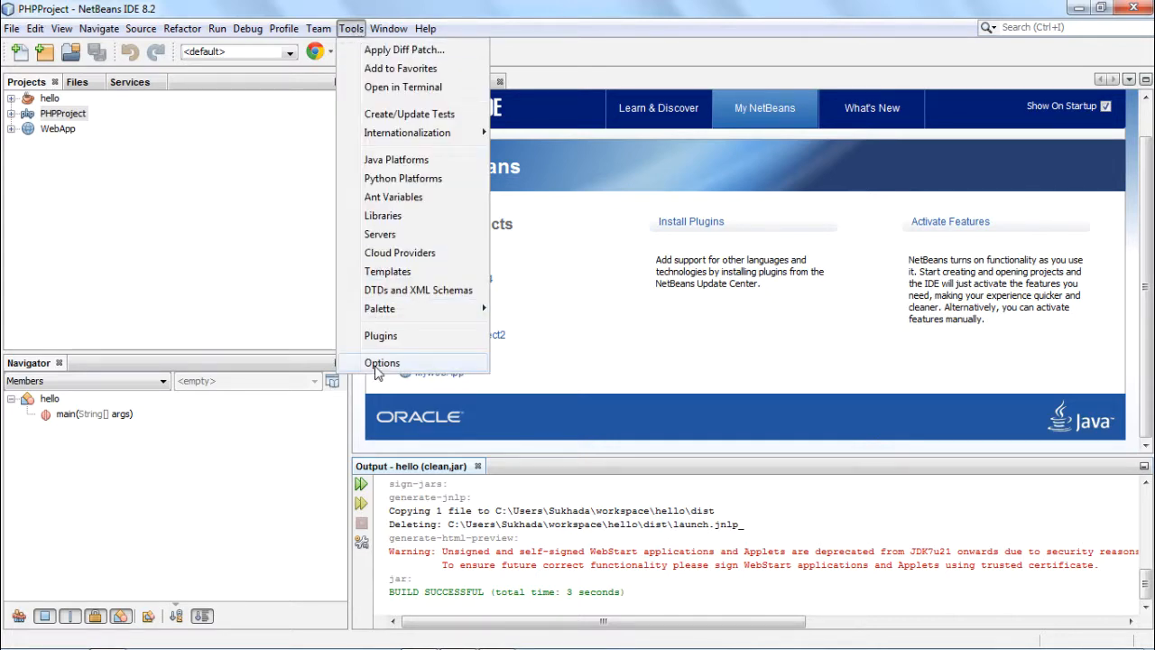
Open Options on General and review browsers, keeping Default System Browser.
left_click(381, 362)
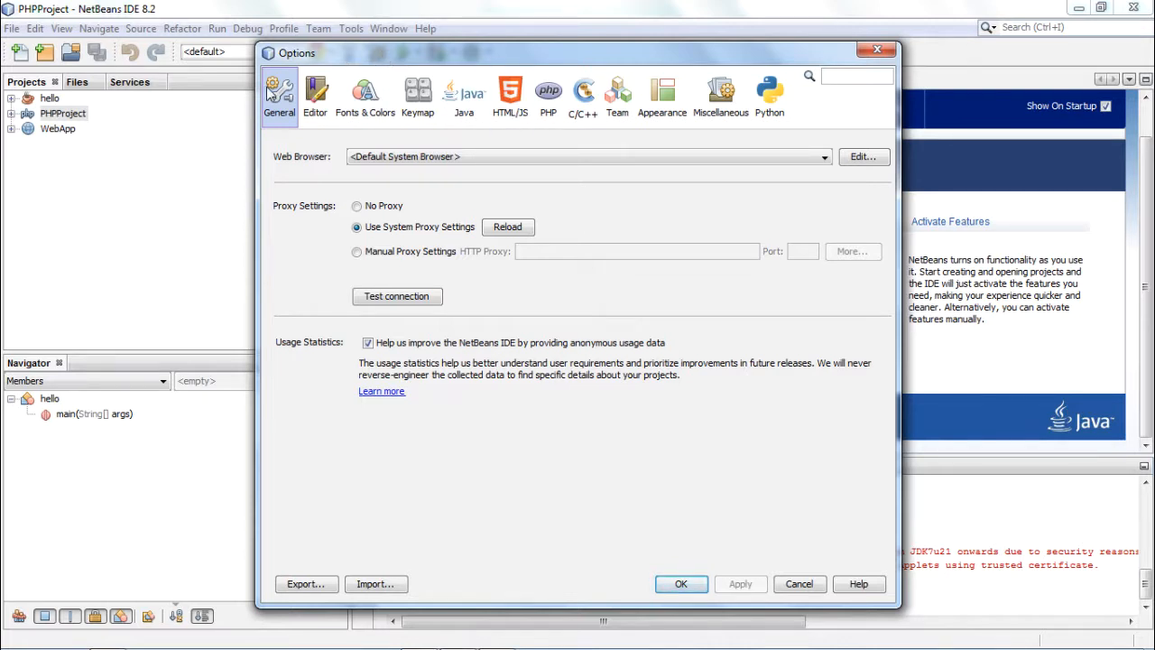
mouse_move(283, 169)
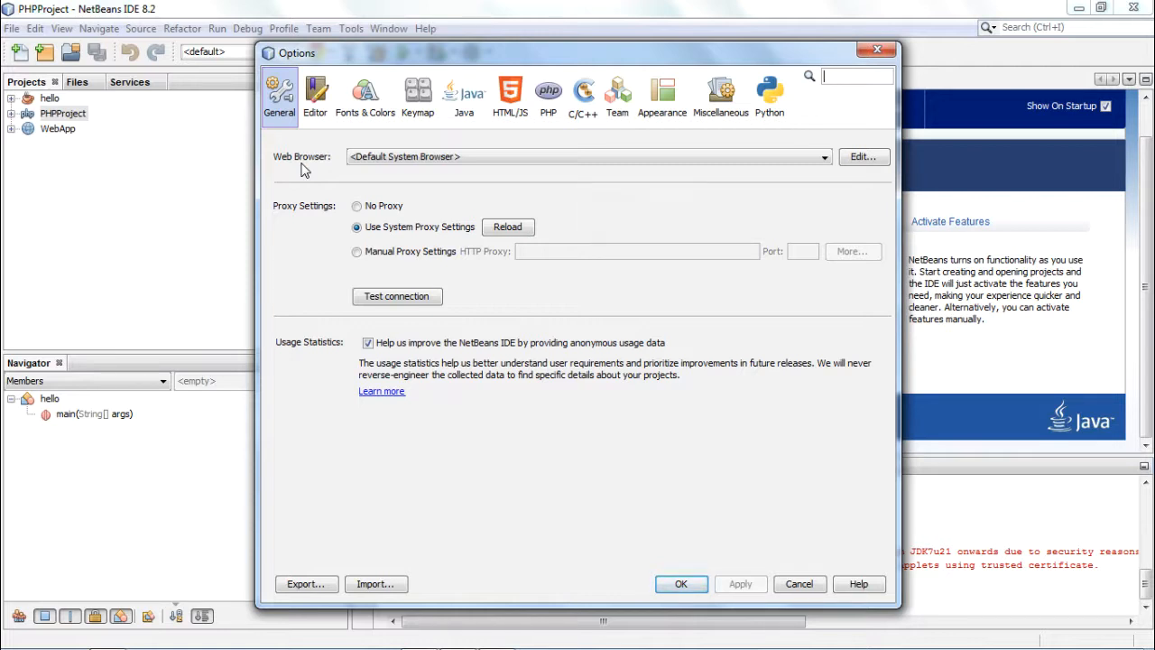
mouse_move(311, 168)
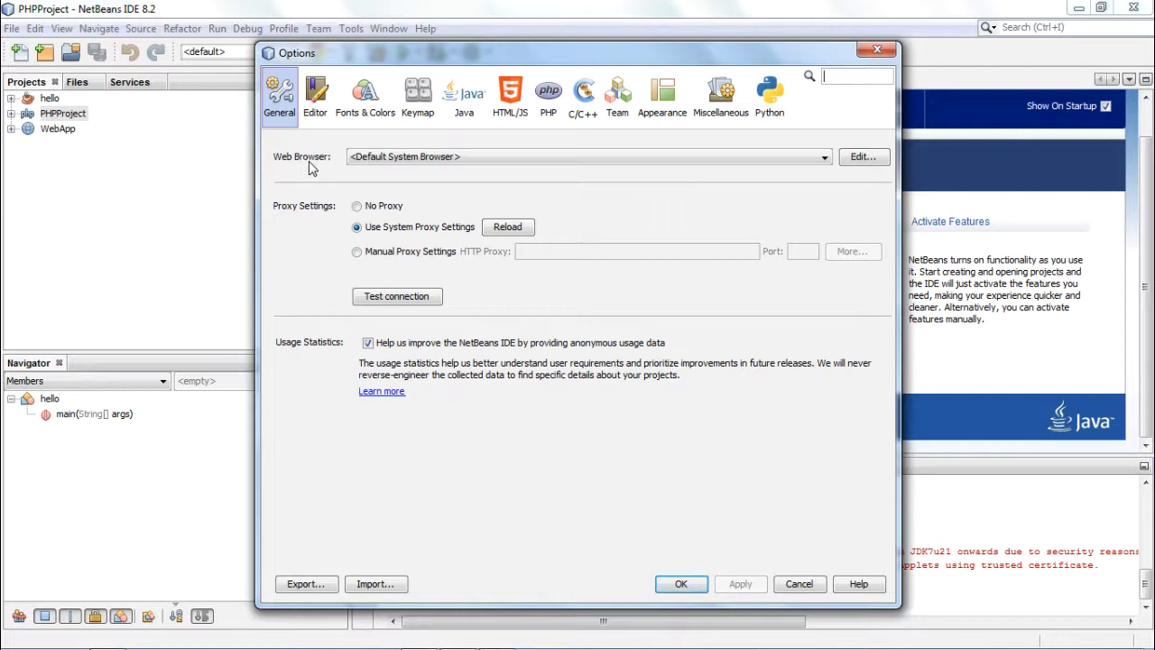
mouse_move(560, 217)
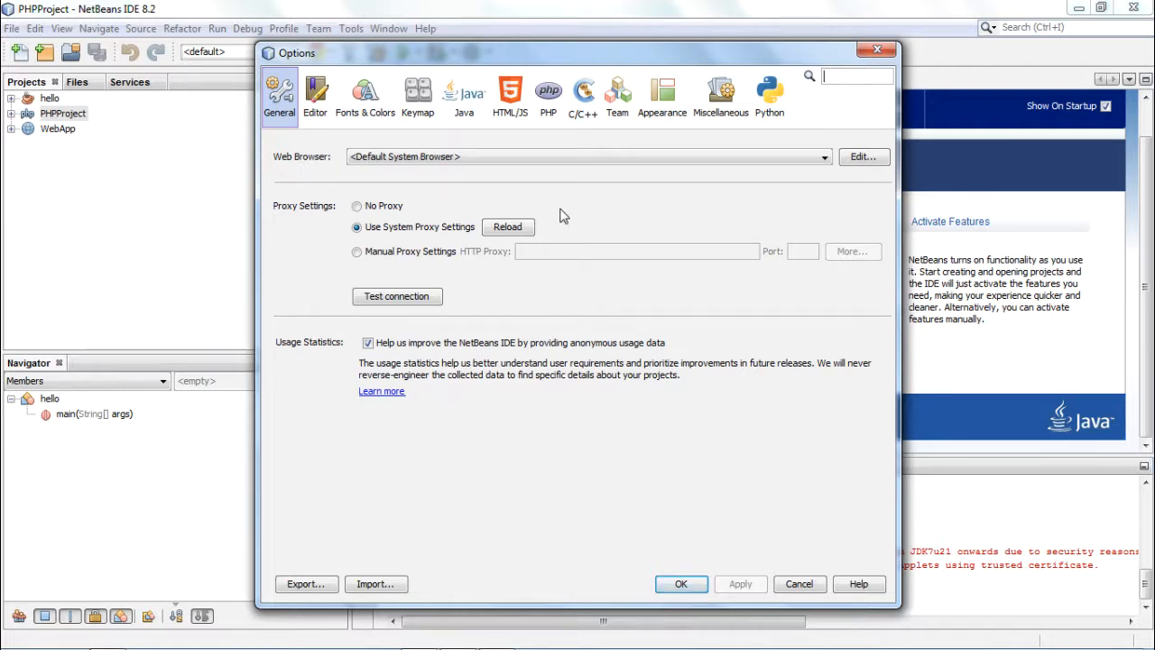
mouse_move(563, 208)
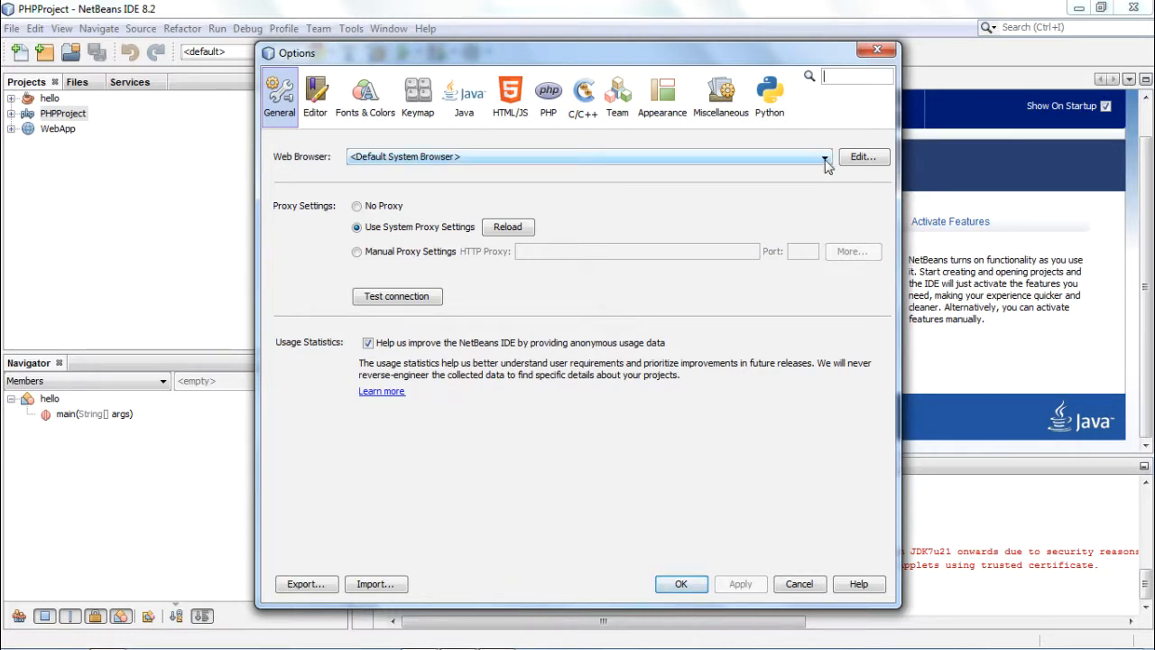
left_click(823, 156)
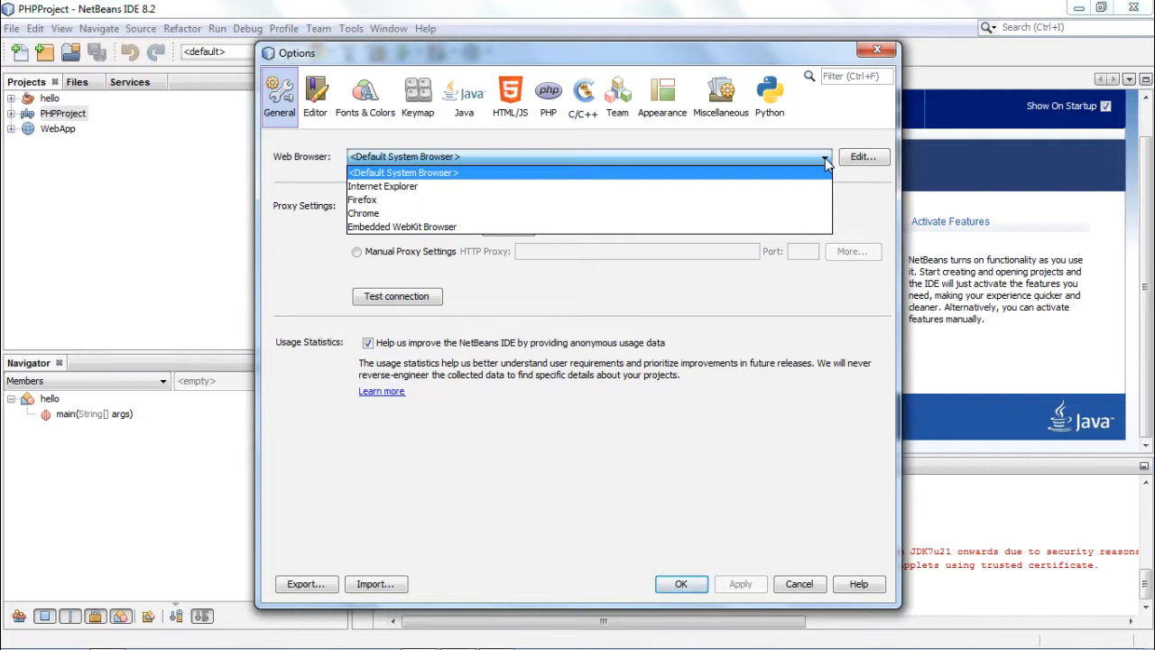
mouse_move(708, 138)
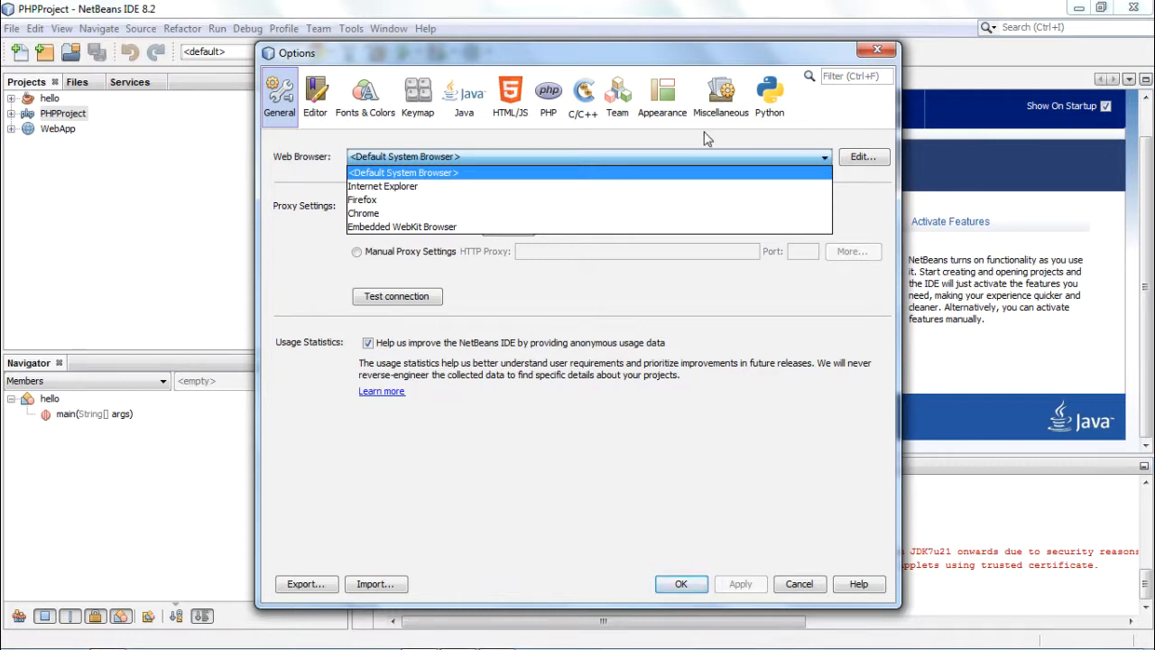
left_click(404, 172)
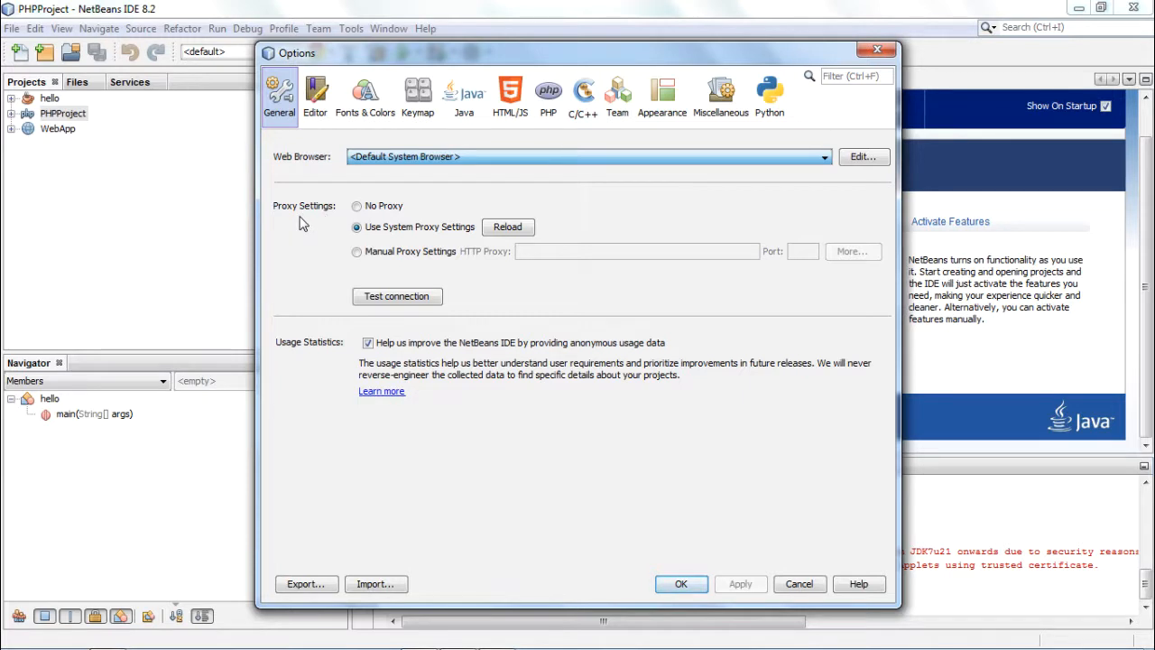
mouse_move(340, 228)
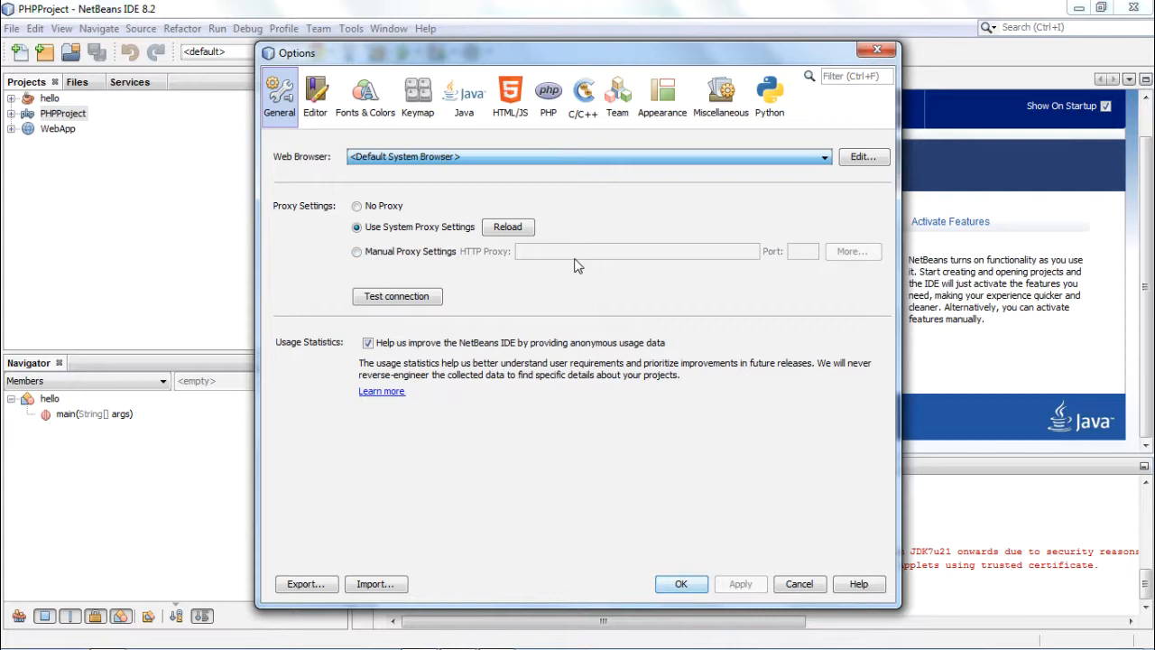
mouse_move(341, 364)
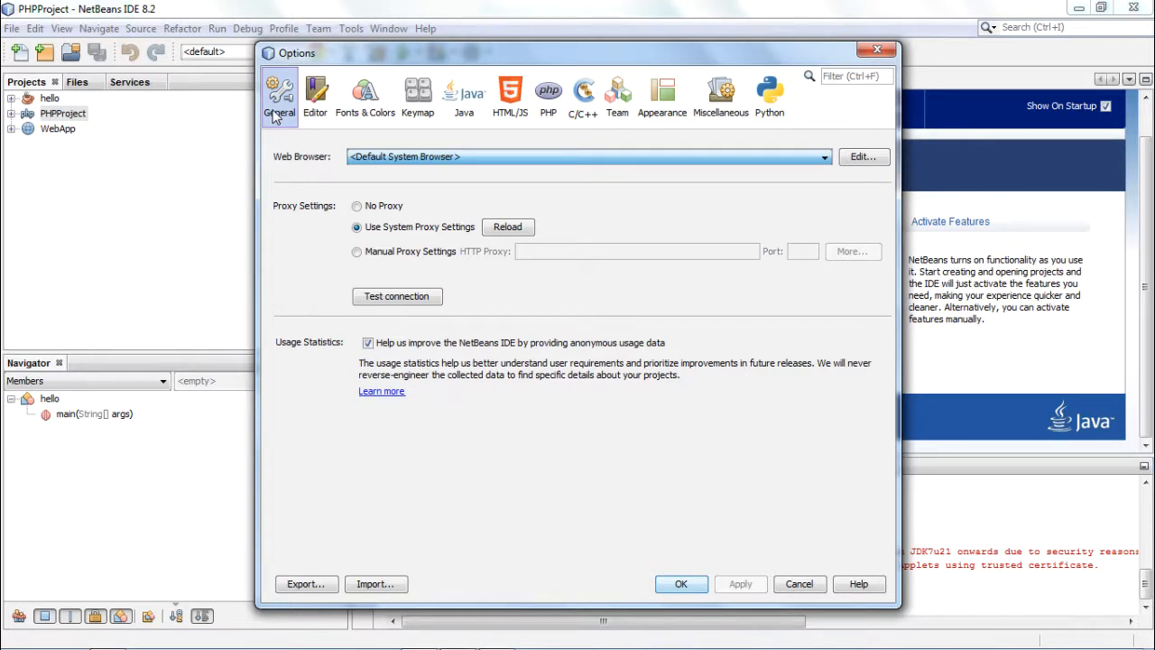
In Editor > General, toggle Camel Case Navigation off and back on.
left_click(314, 96)
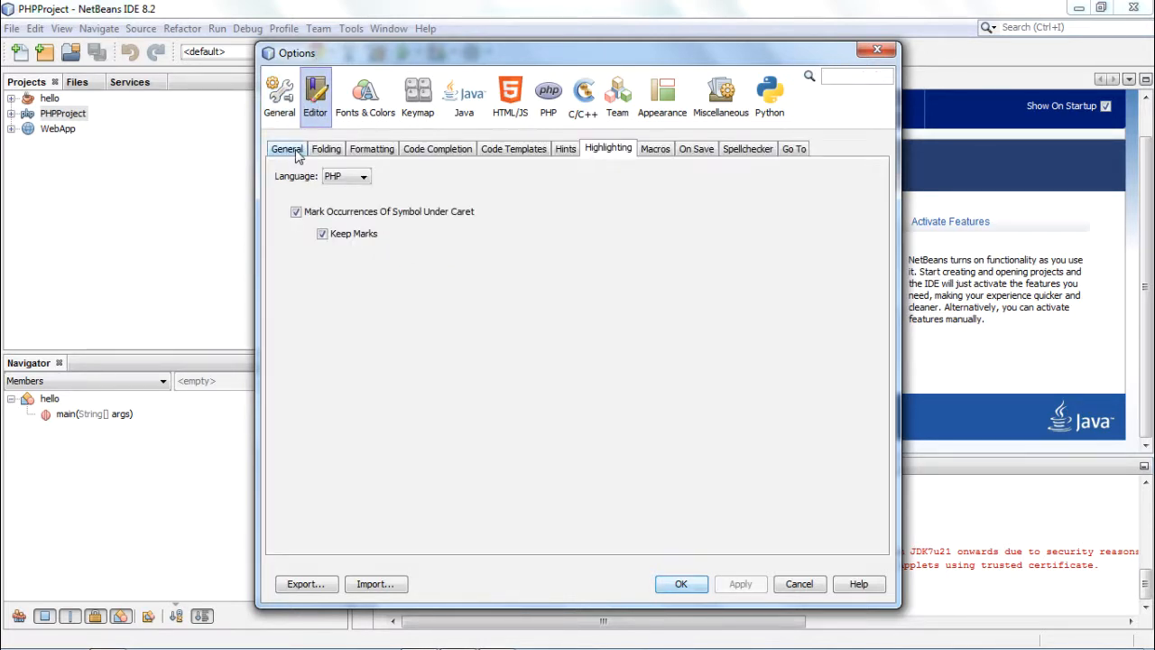
left_click(286, 148)
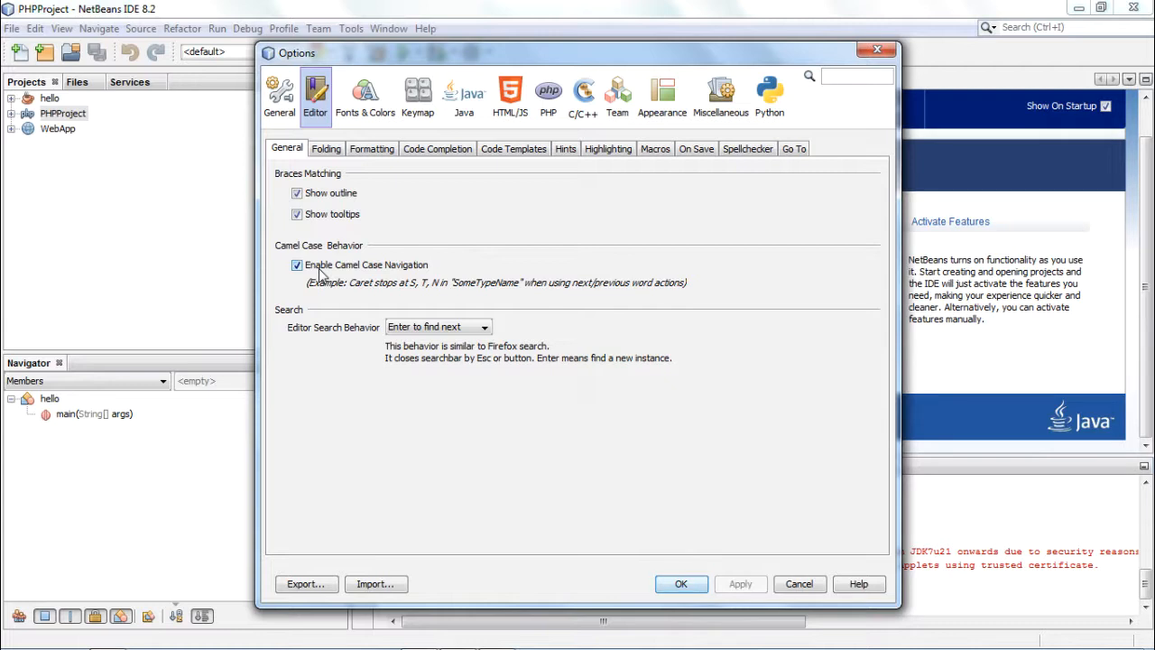
left_click(297, 264)
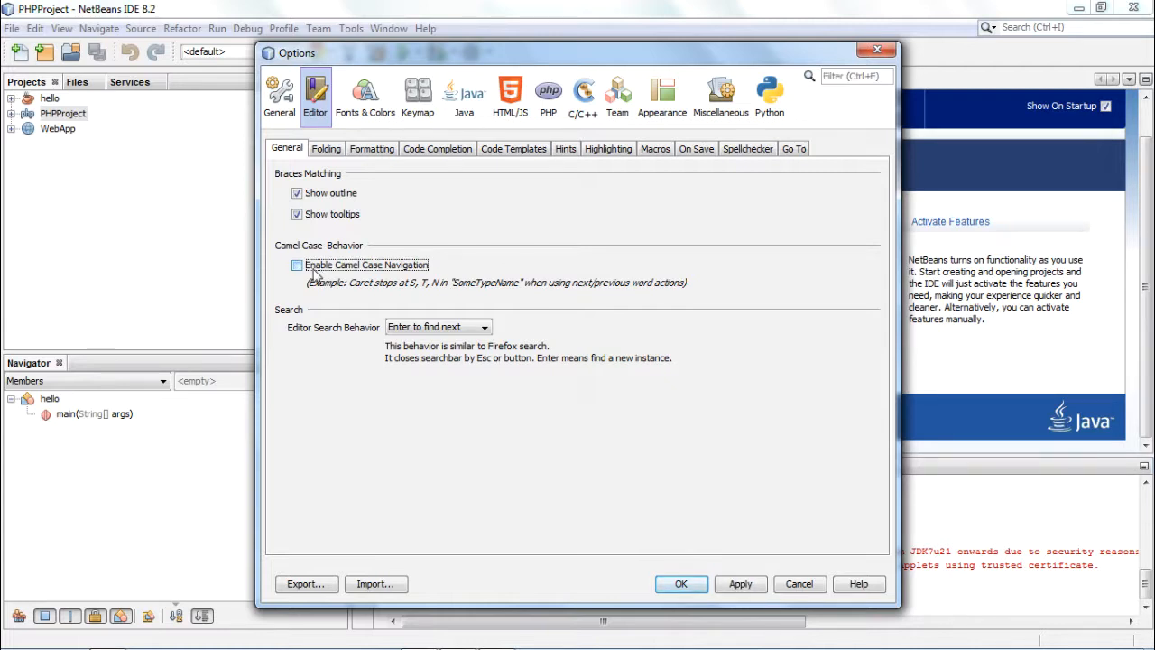
left_click(297, 264)
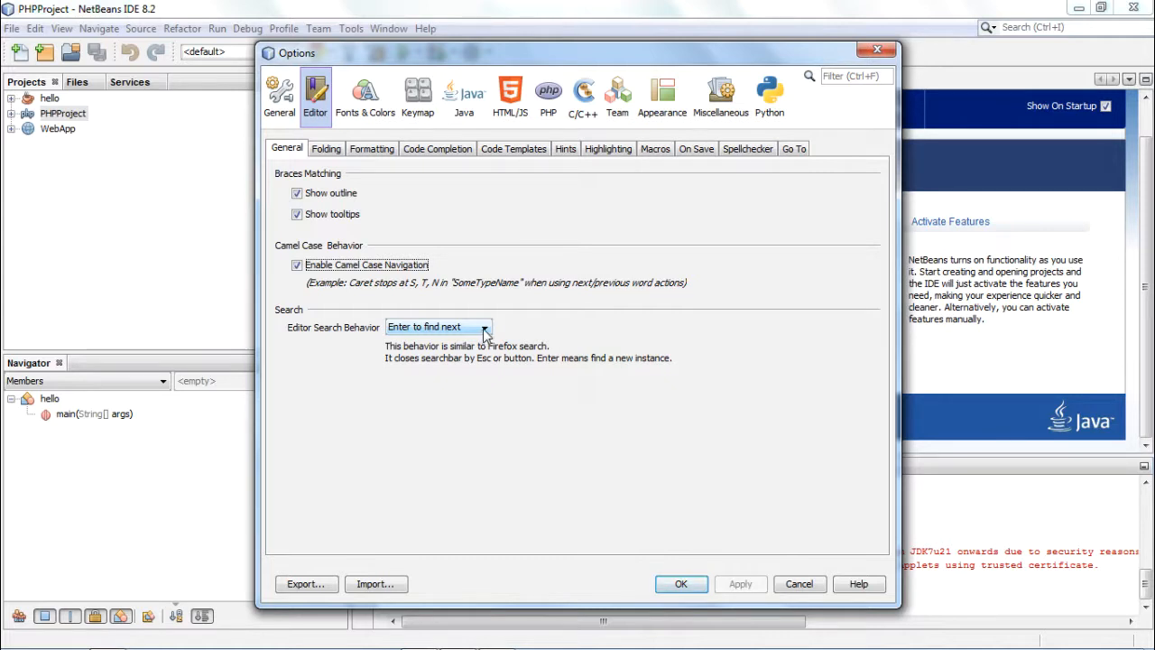
Keep 'Enter to find next' as search behavior, then view the Folding settings.
left_click(486, 326)
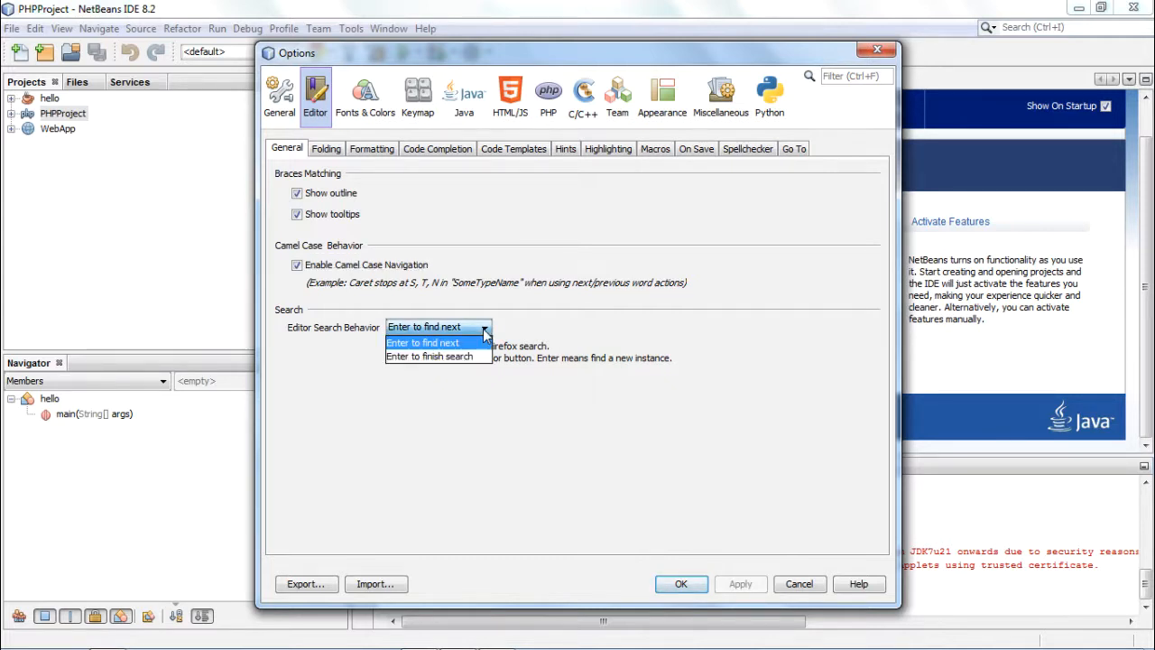
left_click(422, 342)
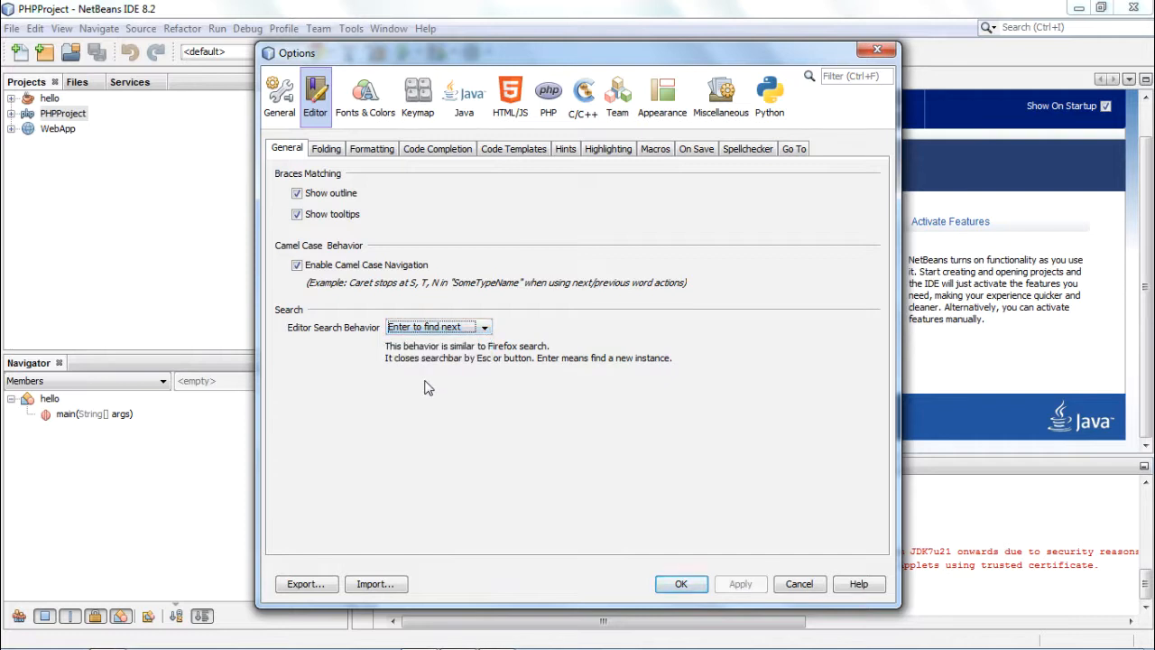
left_click(326, 149)
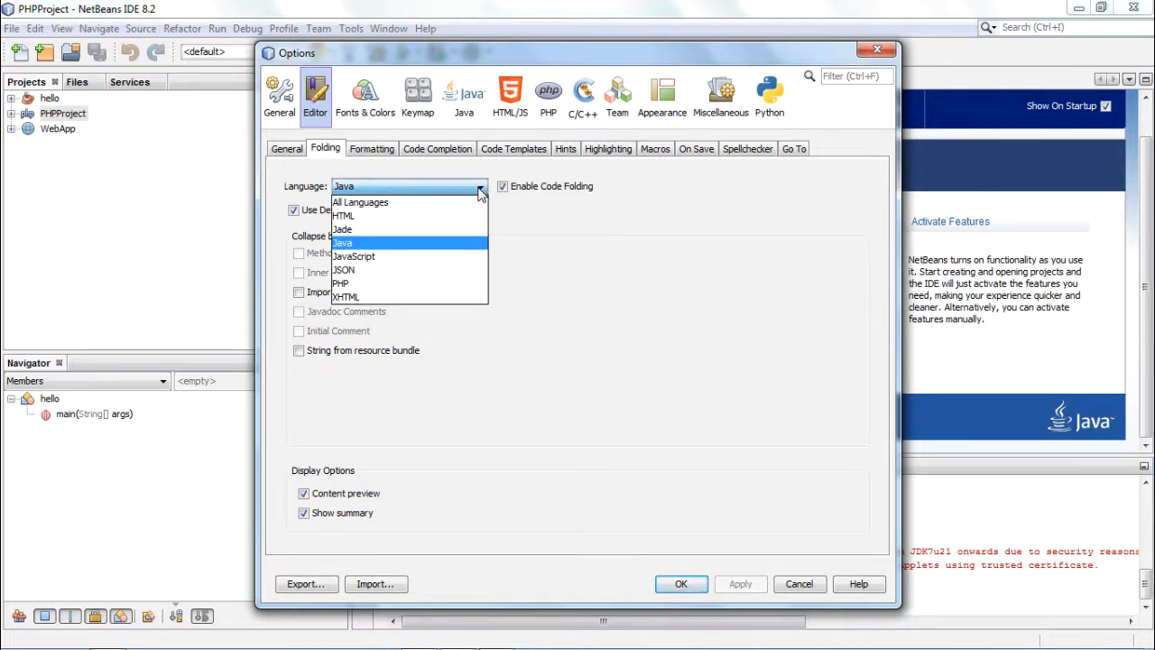
Keep Java as the folding language and view the Java brace formatting settings.
left_click(342, 242)
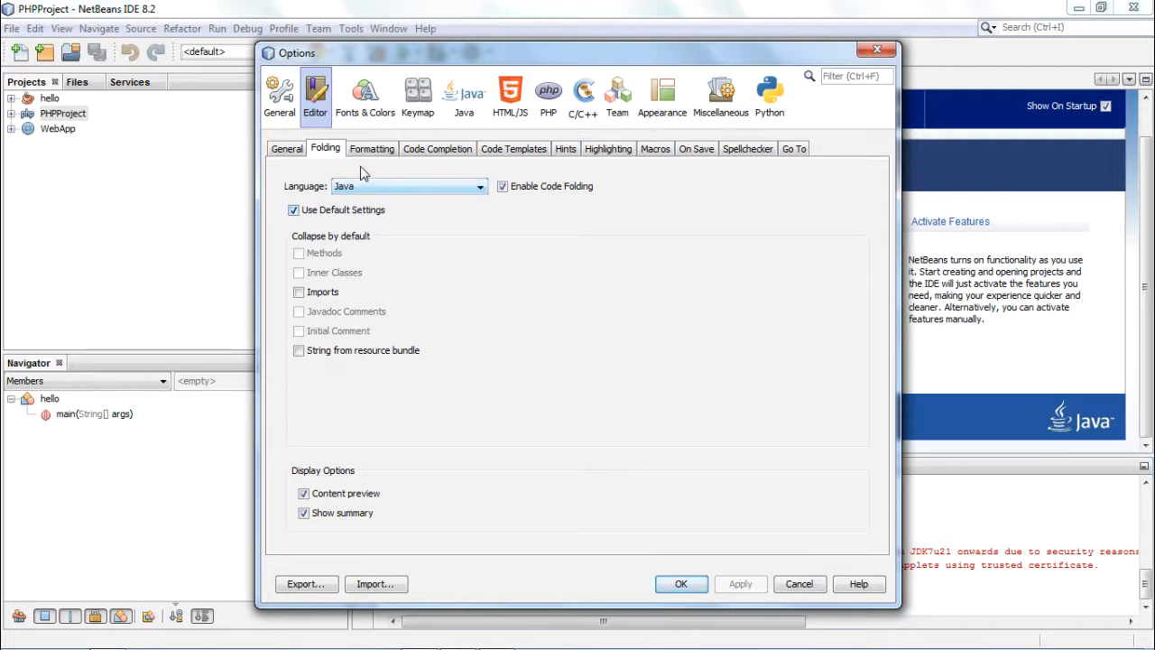
left_click(371, 148)
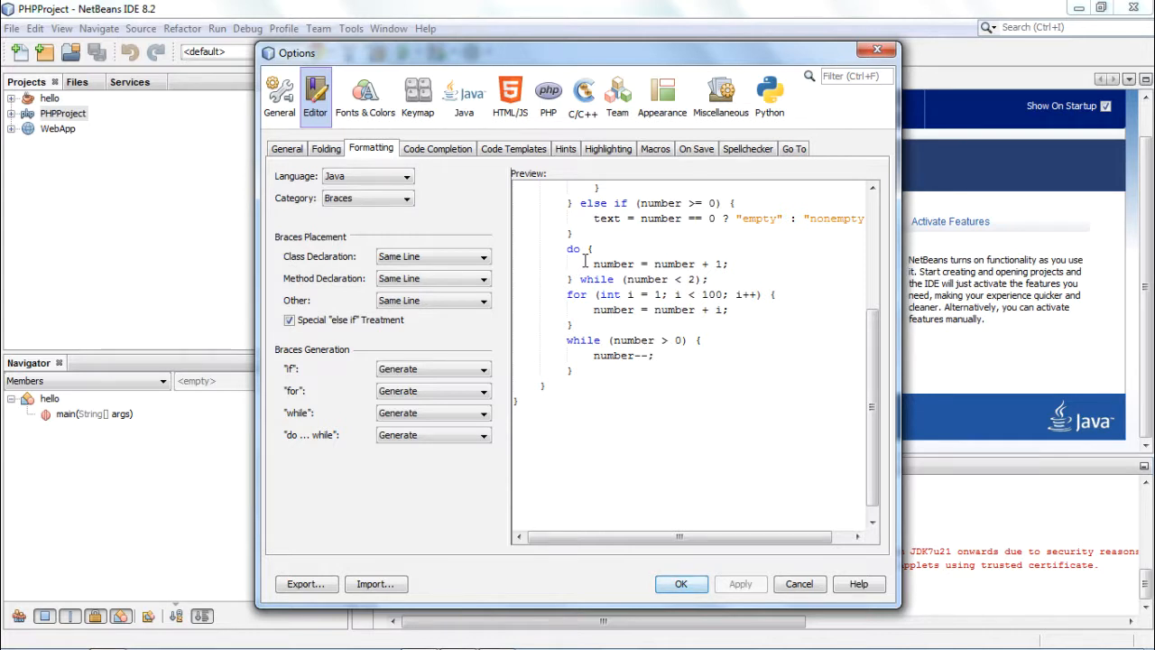
mouse_move(501, 269)
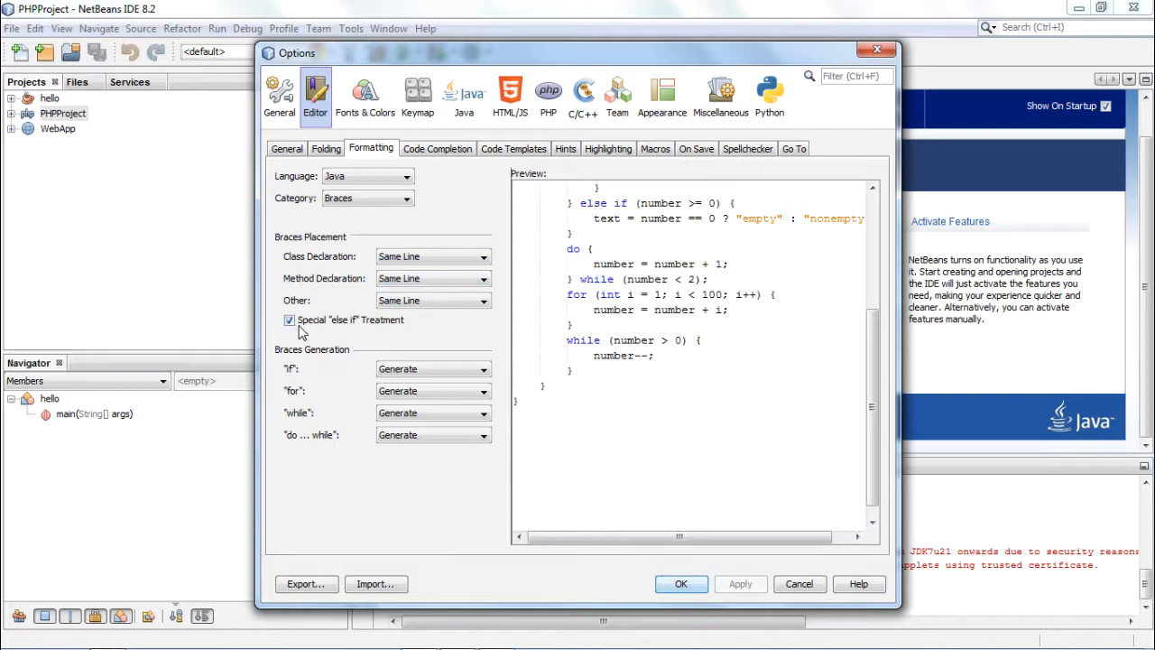
mouse_move(302, 374)
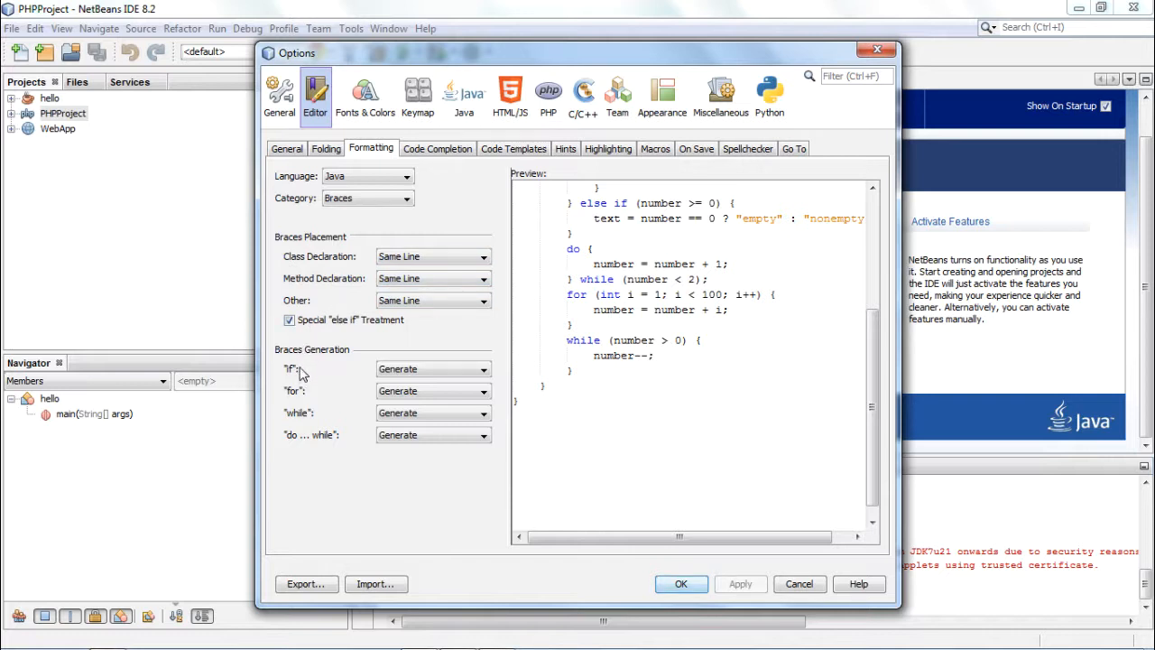
mouse_move(304, 373)
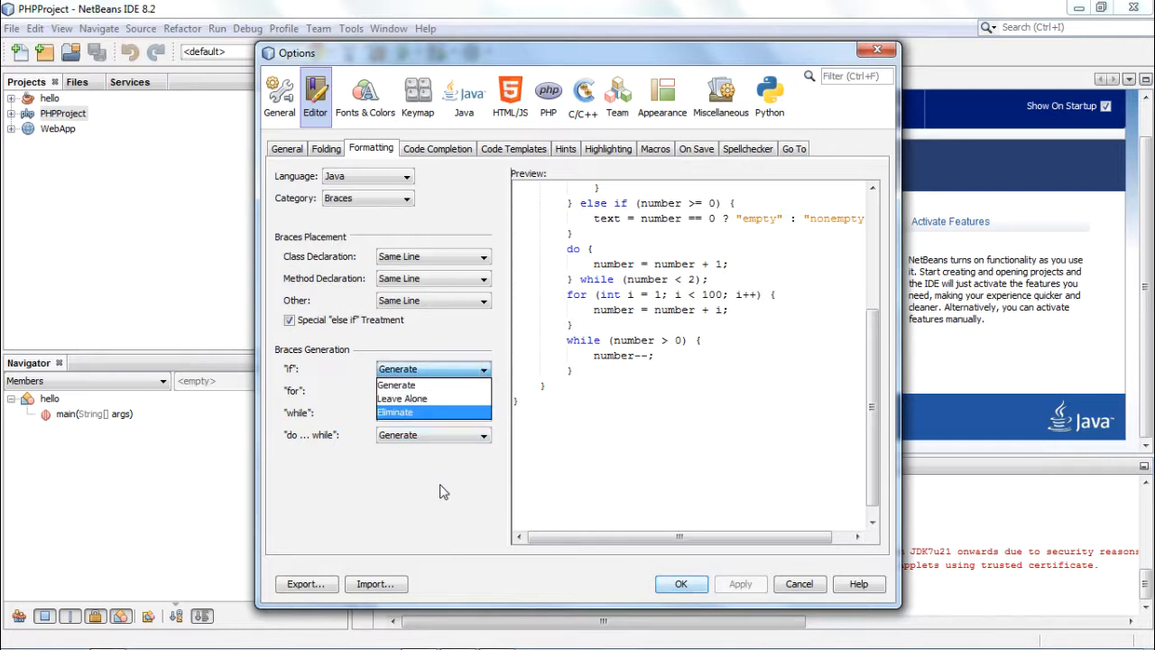
Leave if-statement brace generation at Generate and show Code Completion settings.
left_click(397, 385)
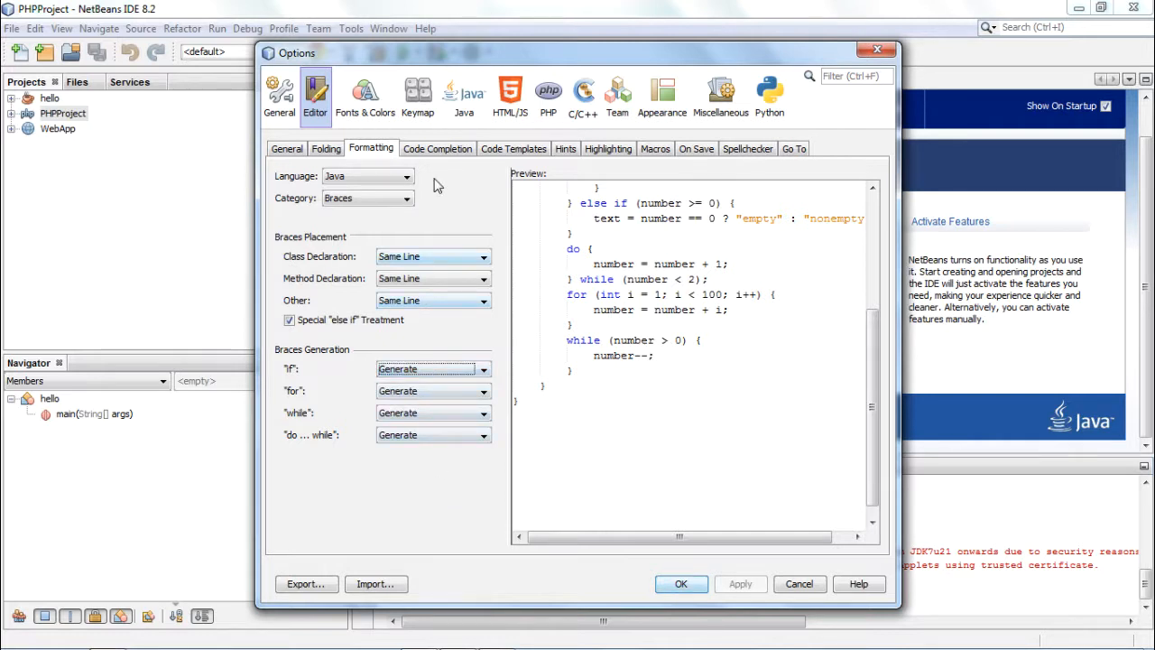
left_click(437, 148)
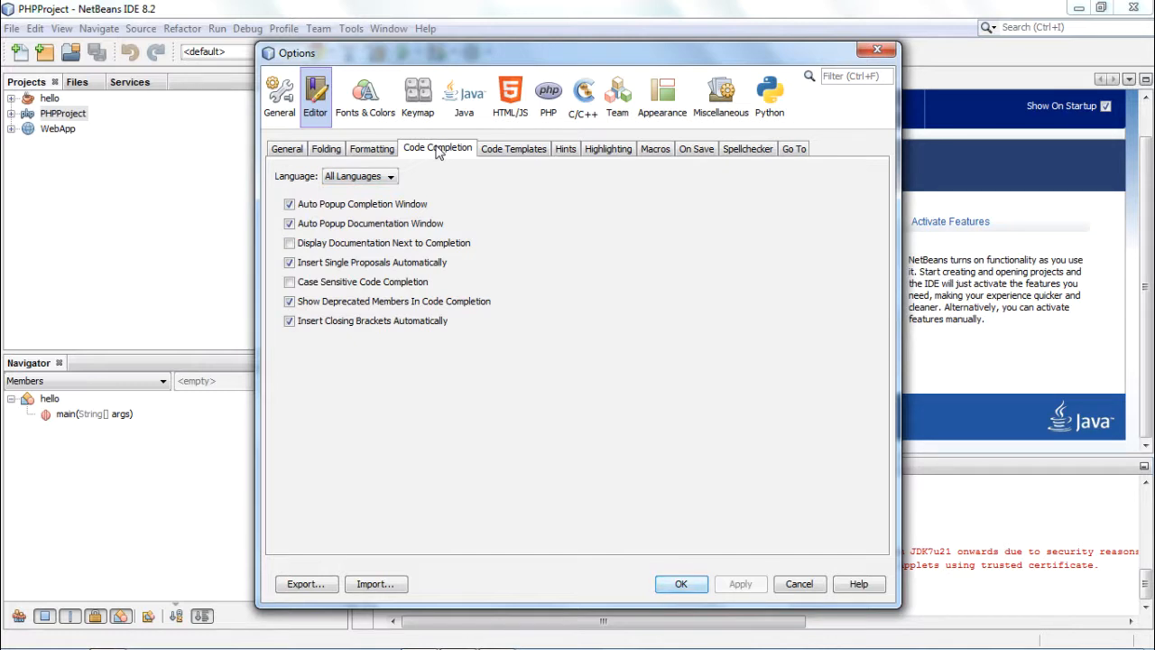
mouse_move(406, 167)
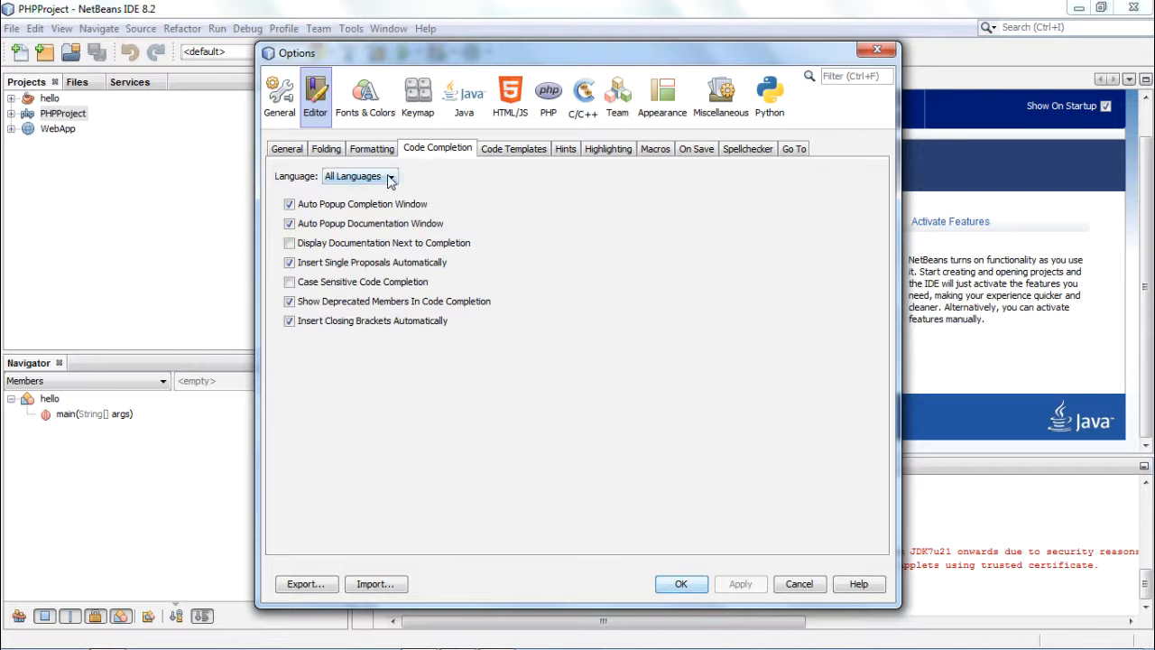
Review the code completion Language list, keeping All Languages selected.
left_click(390, 176)
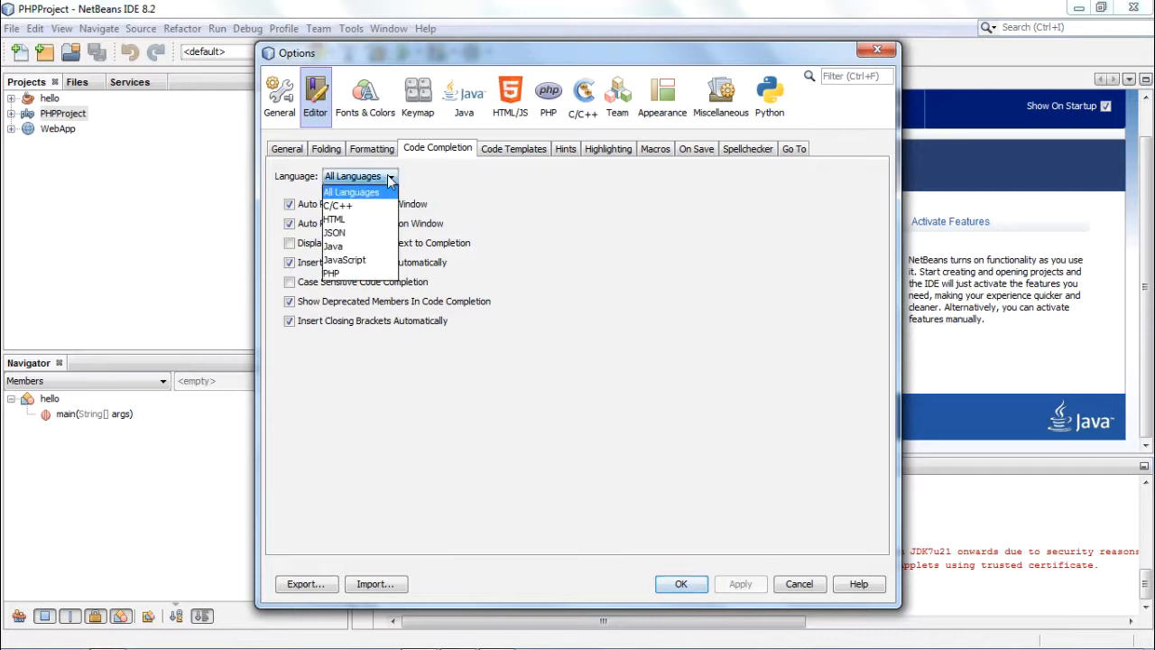
mouse_move(408, 185)
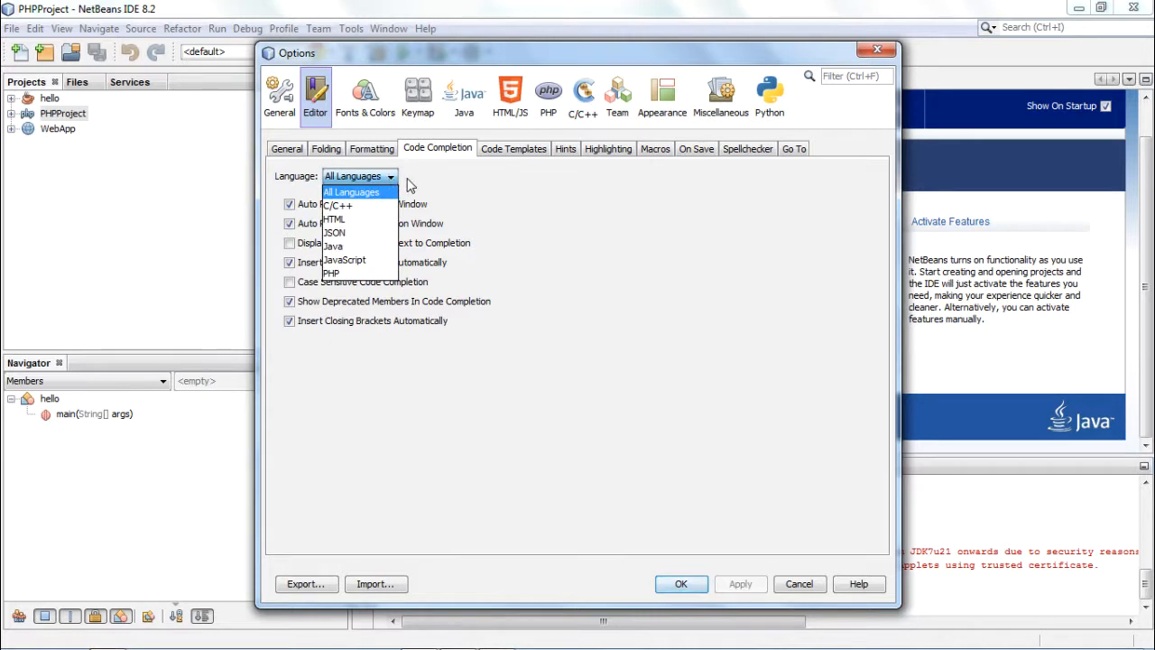
left_click(351, 191)
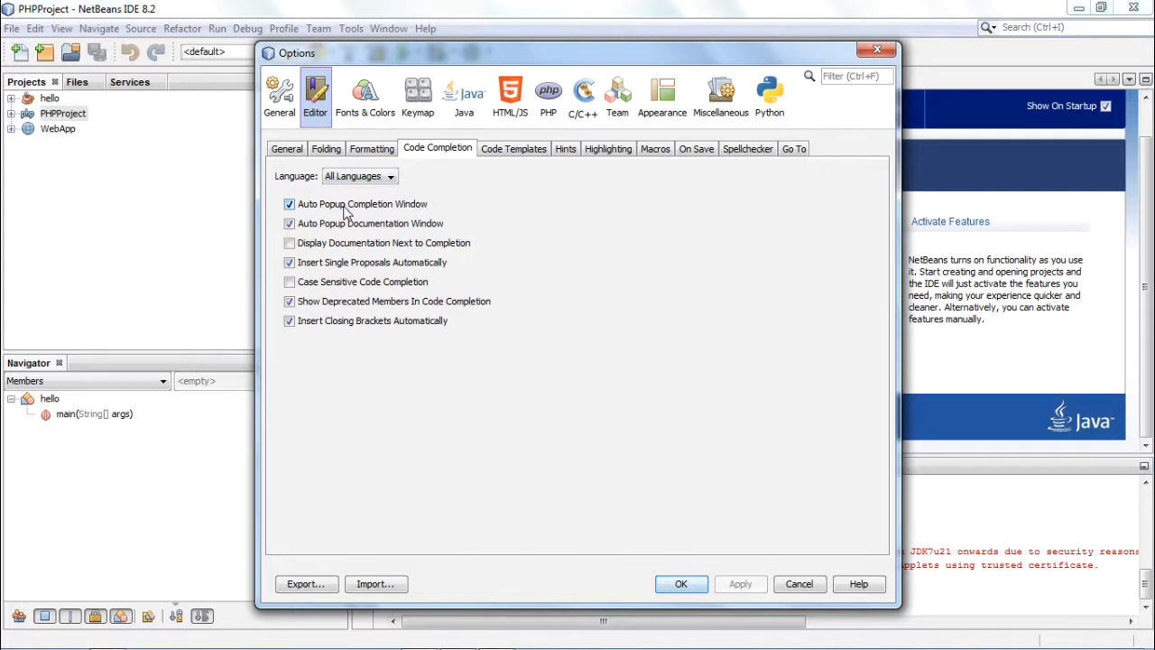
mouse_move(361, 217)
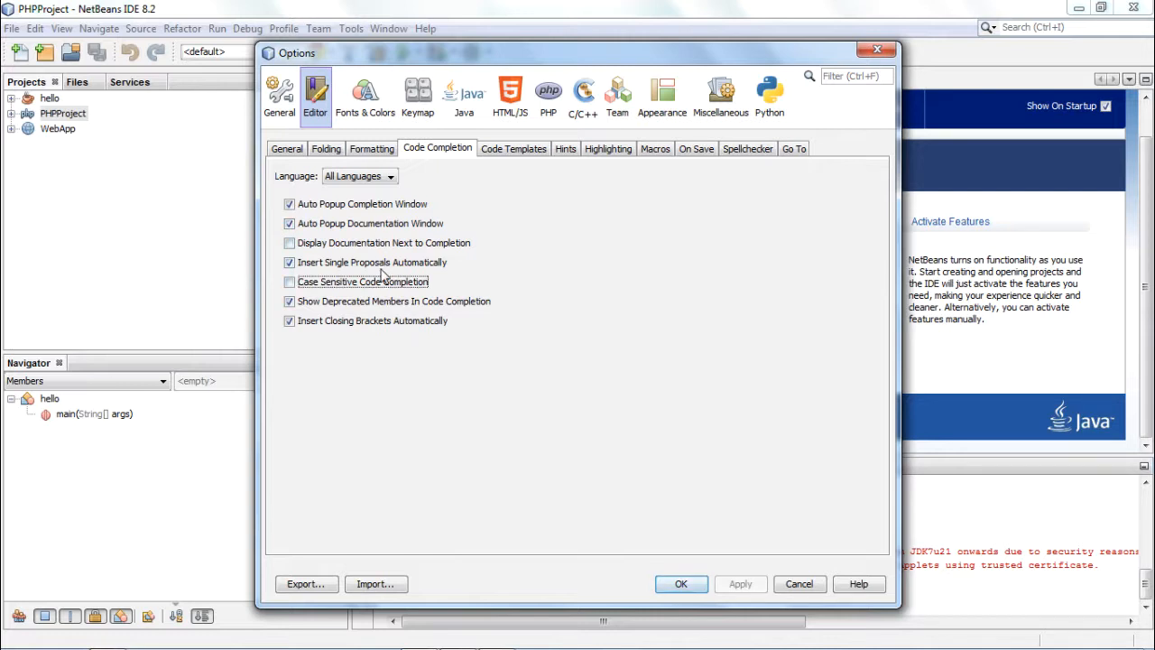
mouse_move(487, 208)
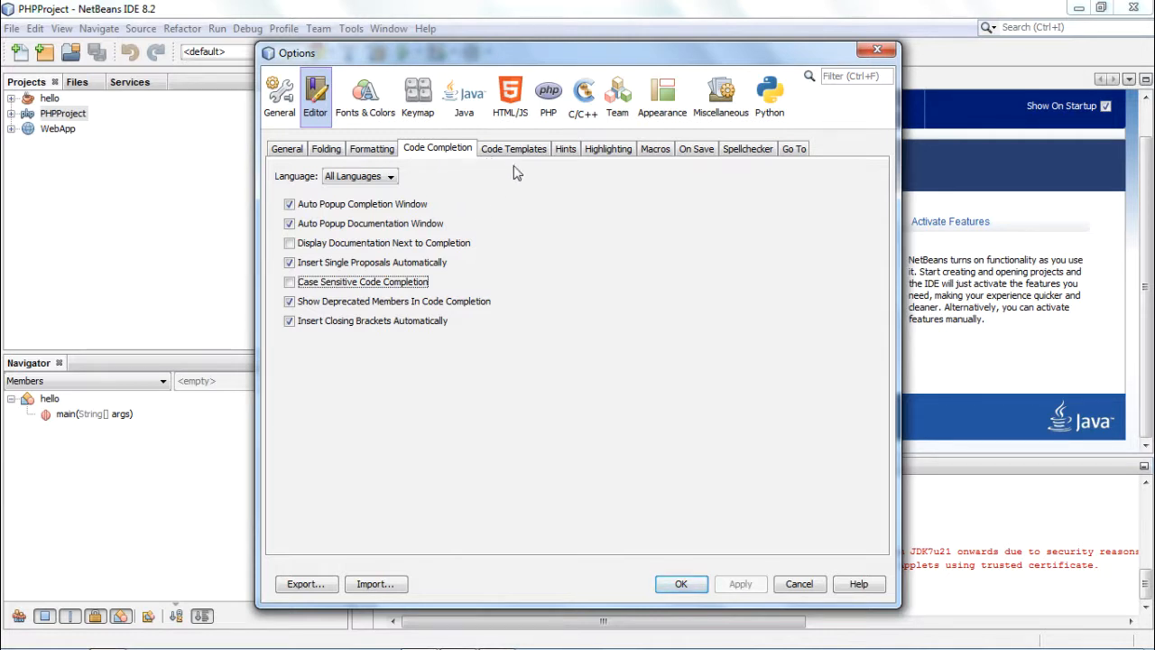
mouse_move(647, 185)
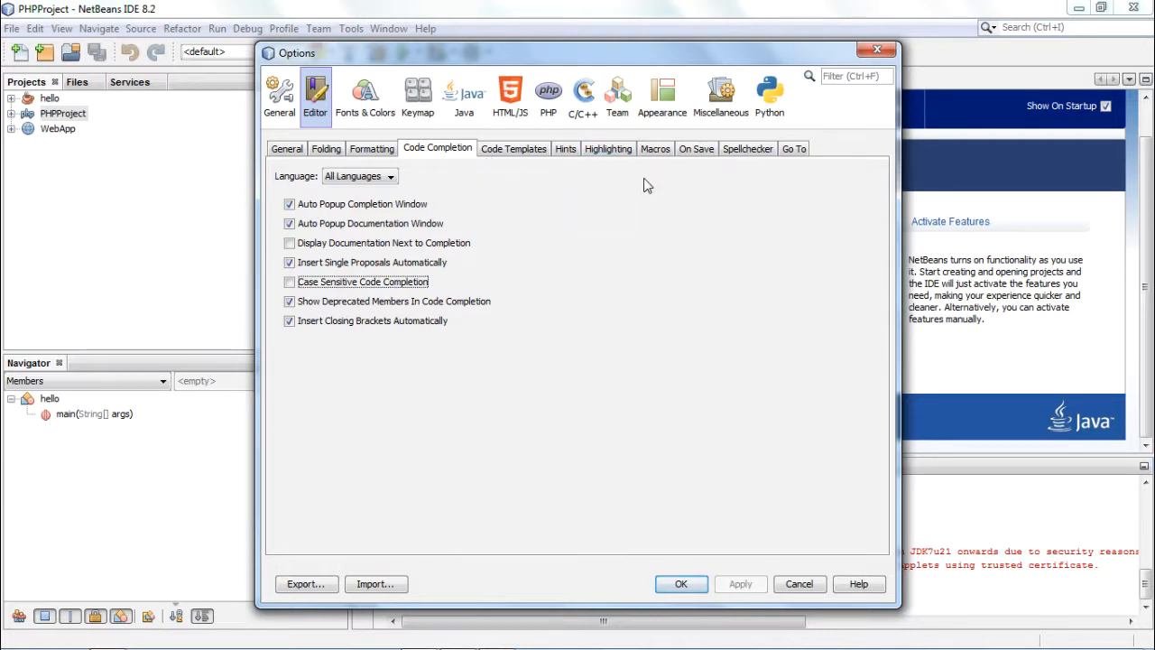
mouse_move(365, 95)
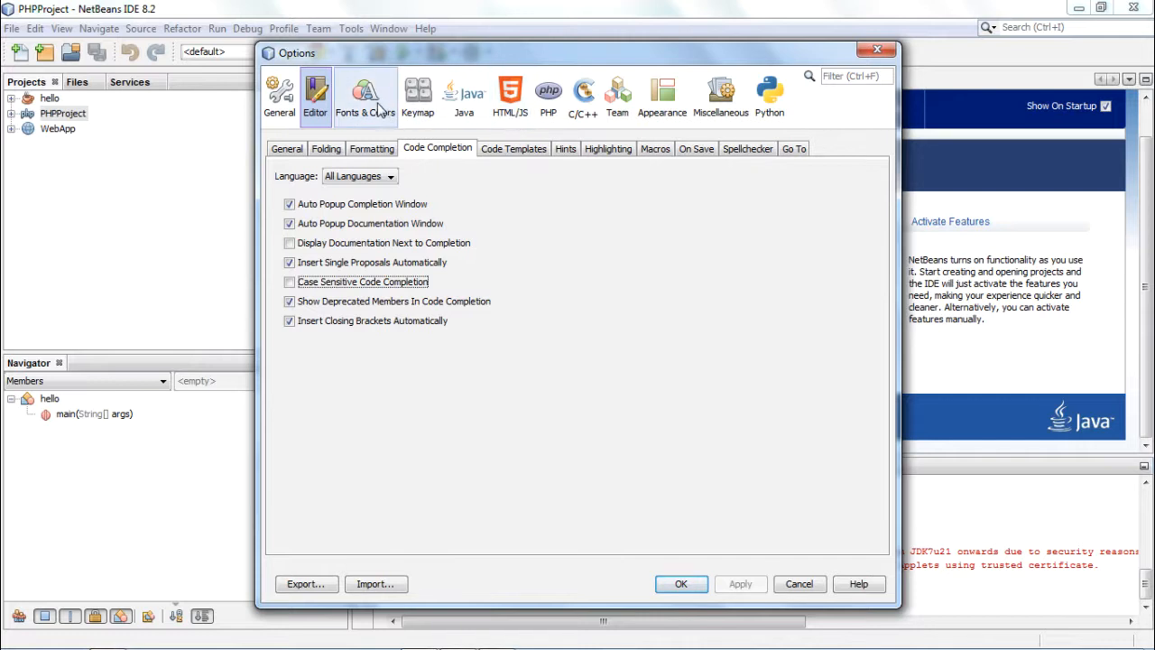
Show Fonts & Colors syntax settings for All Languages, default font Monospaced 13.
left_click(366, 96)
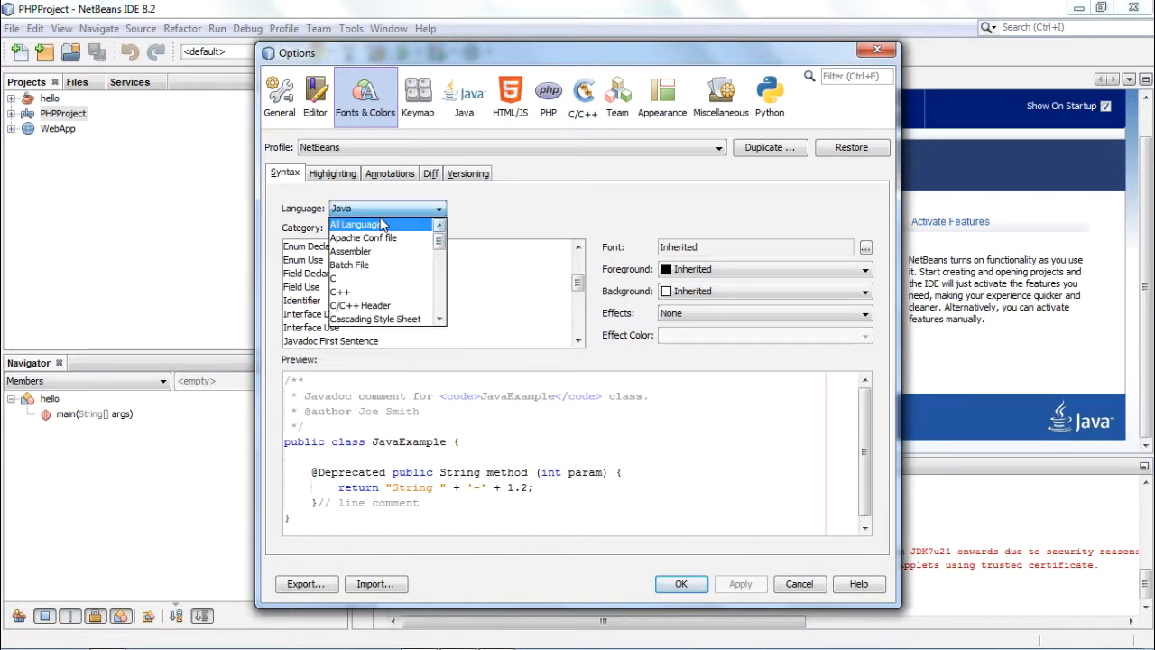
left_click(357, 224)
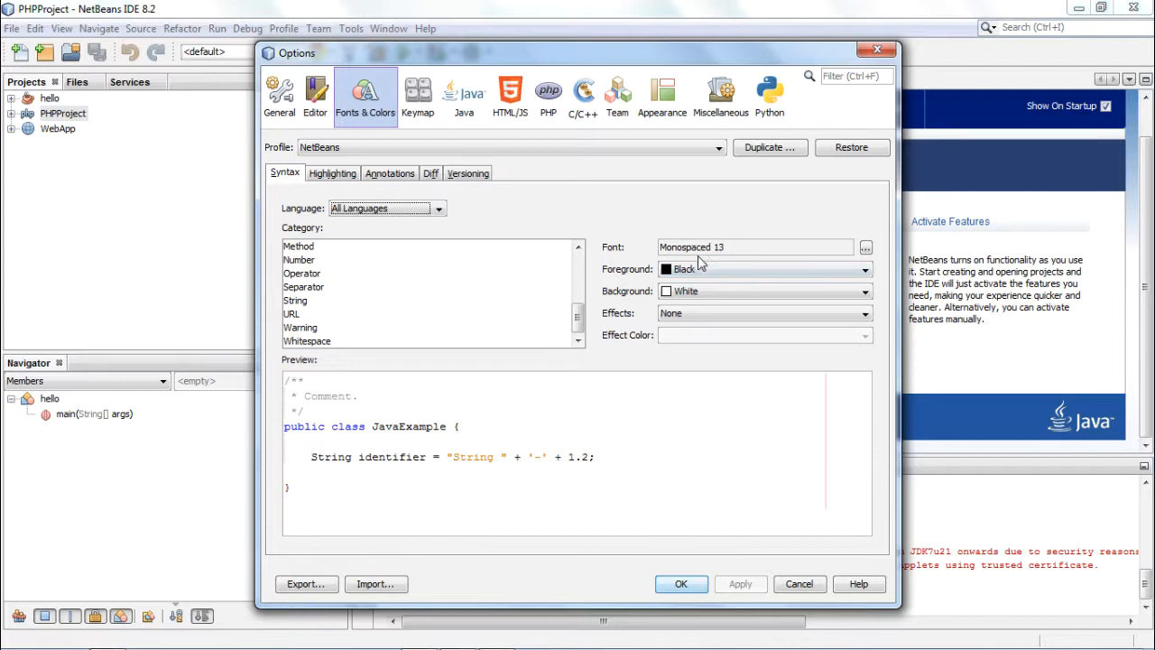
mouse_move(797, 256)
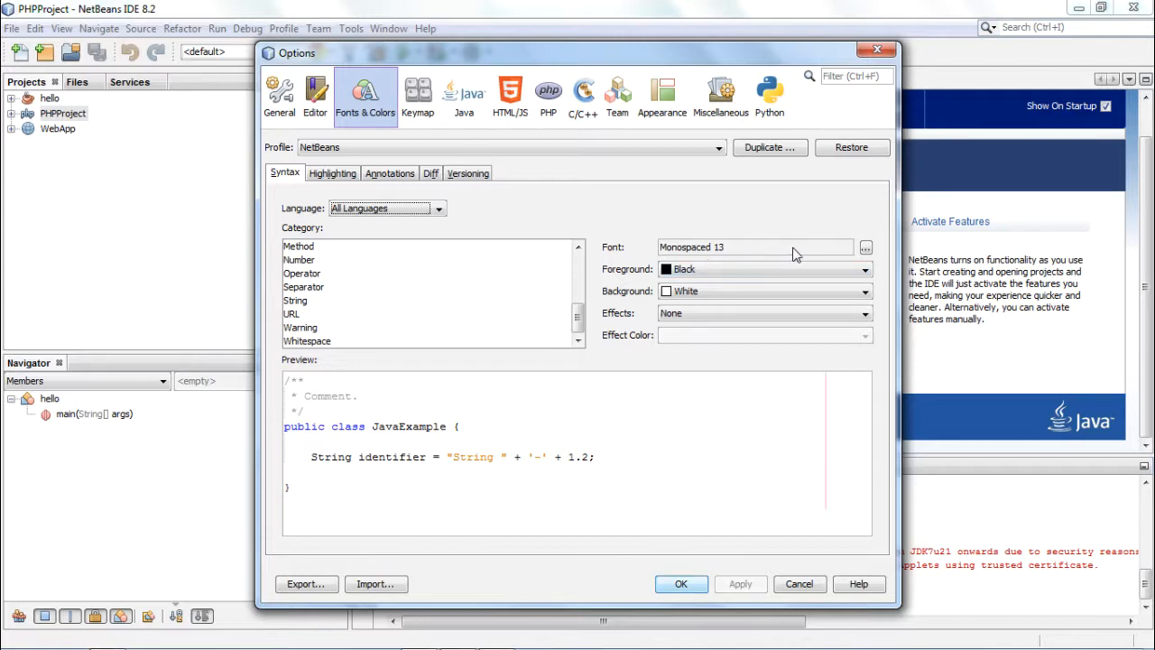
left_click(864, 247)
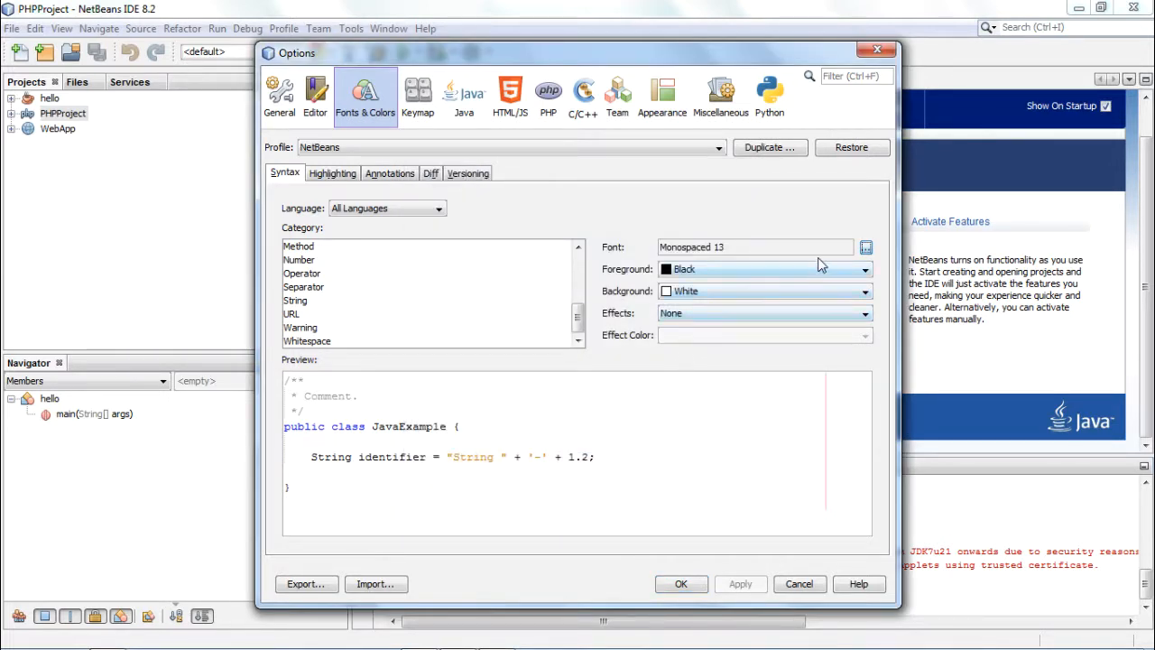
Change the default syntax font to Monospaced size 18.
left_click(864, 246)
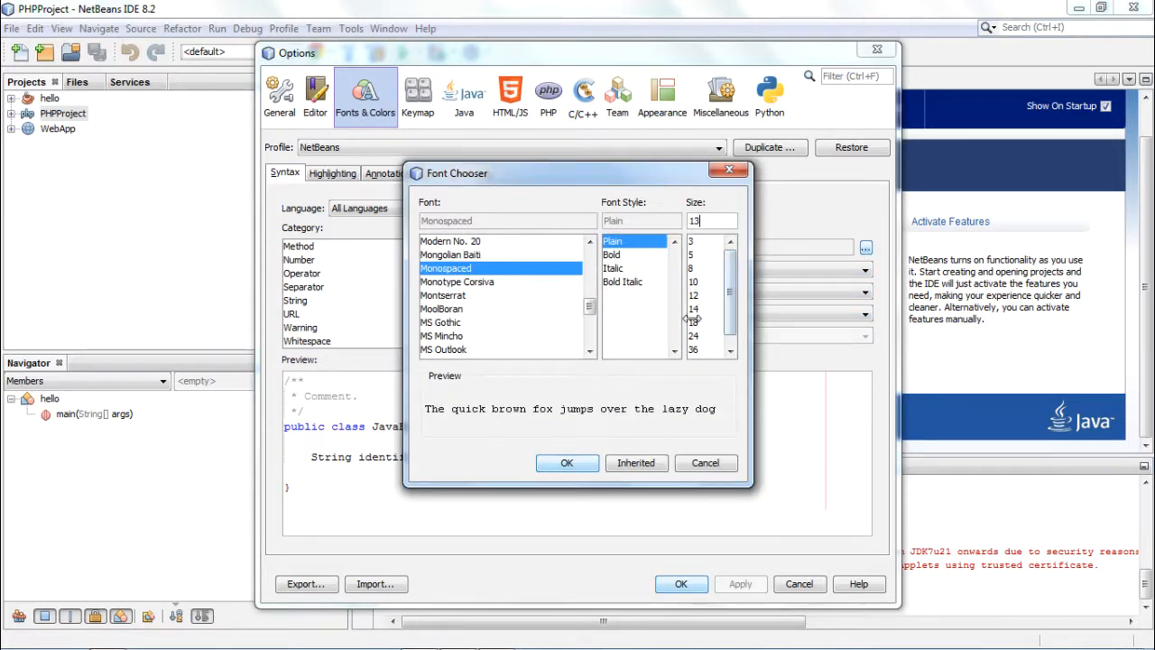
left_click(693, 322)
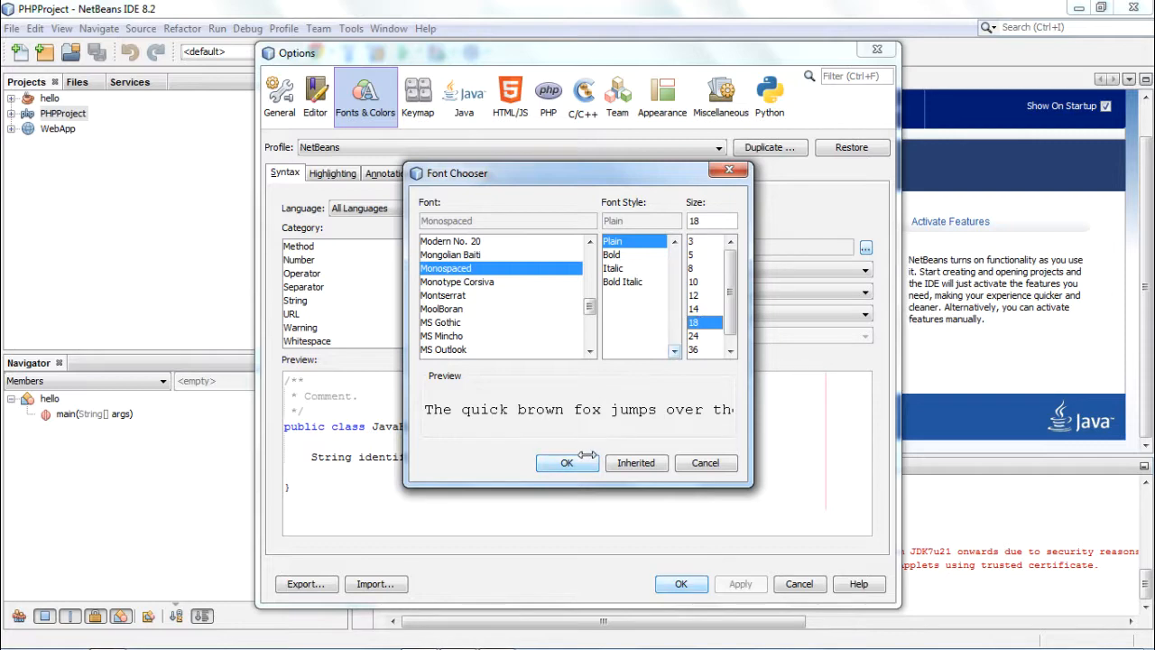
left_click(567, 462)
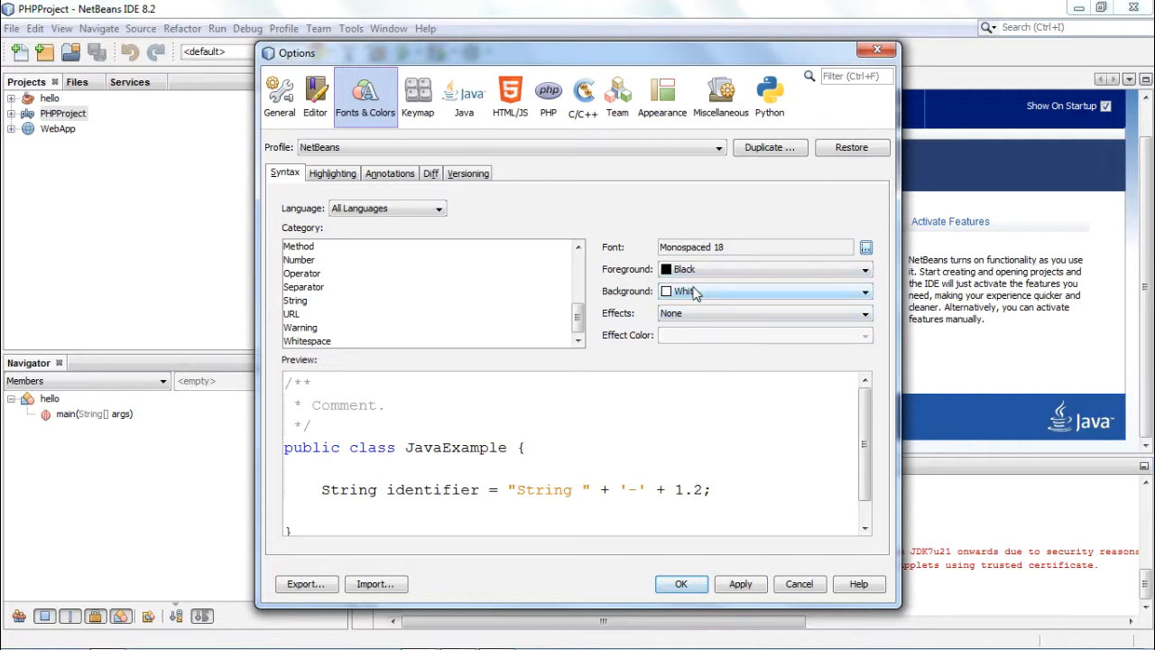
Inspect the Operator, Method and Number syntax categories.
left_click(302, 272)
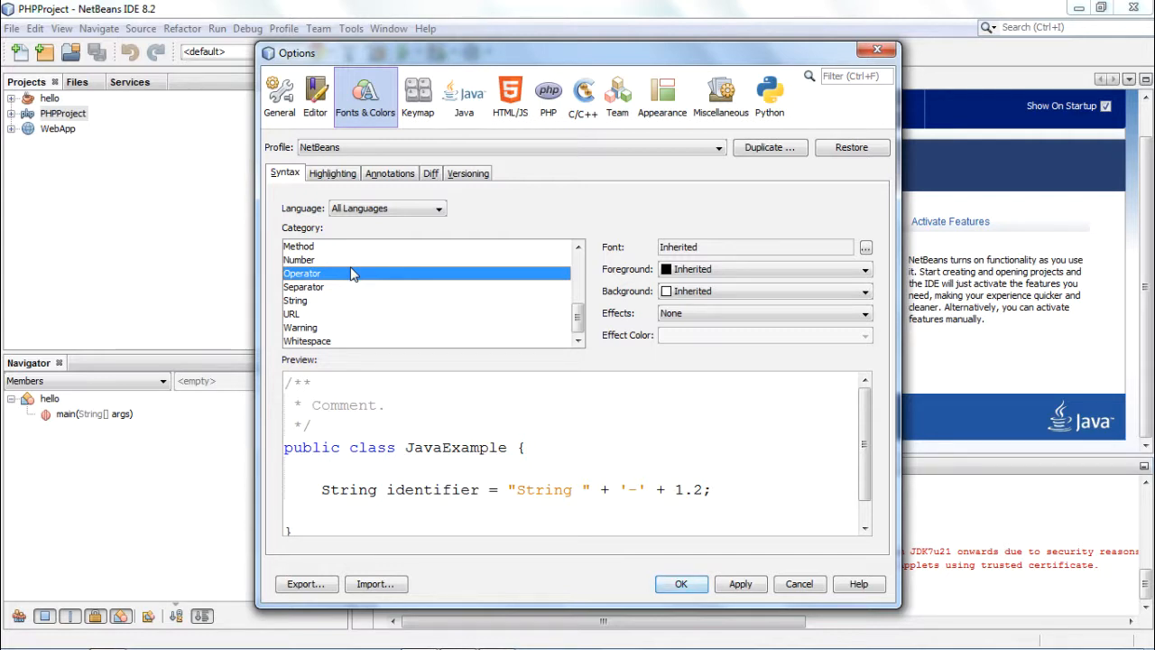
left_click(299, 246)
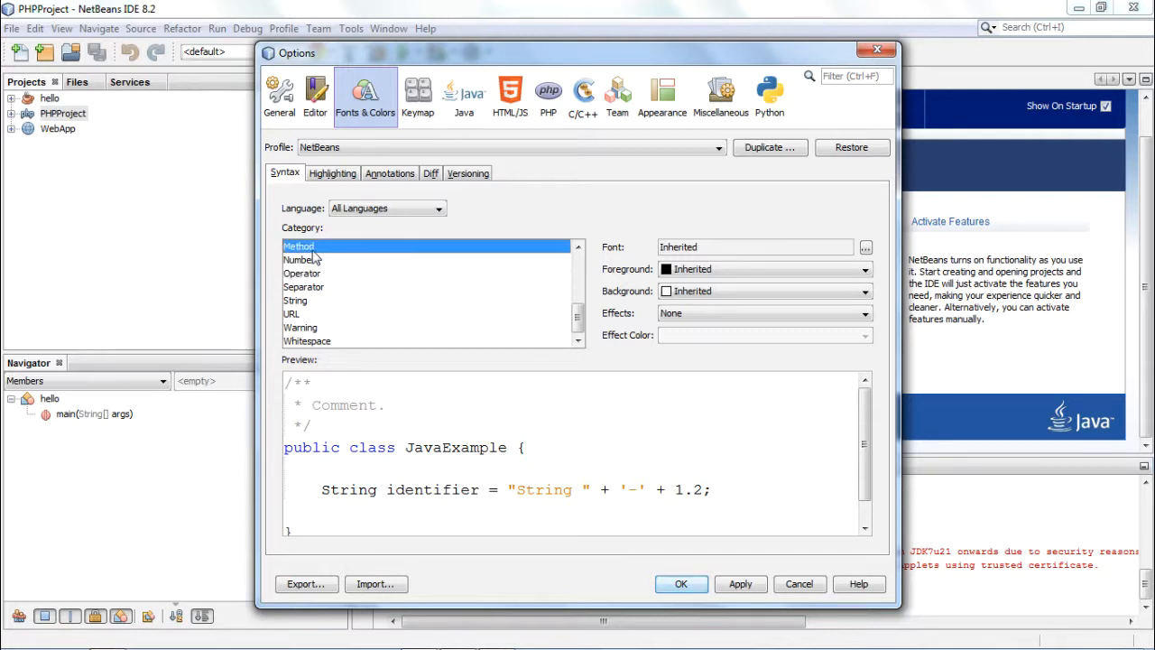
left_click(301, 260)
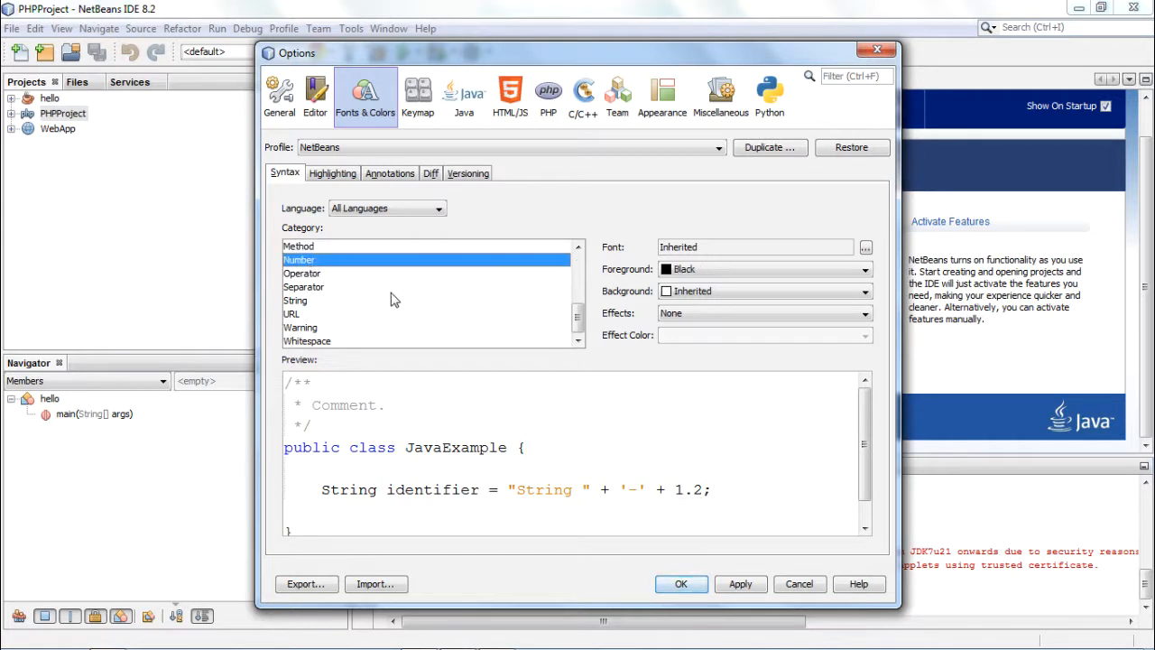
mouse_move(531, 280)
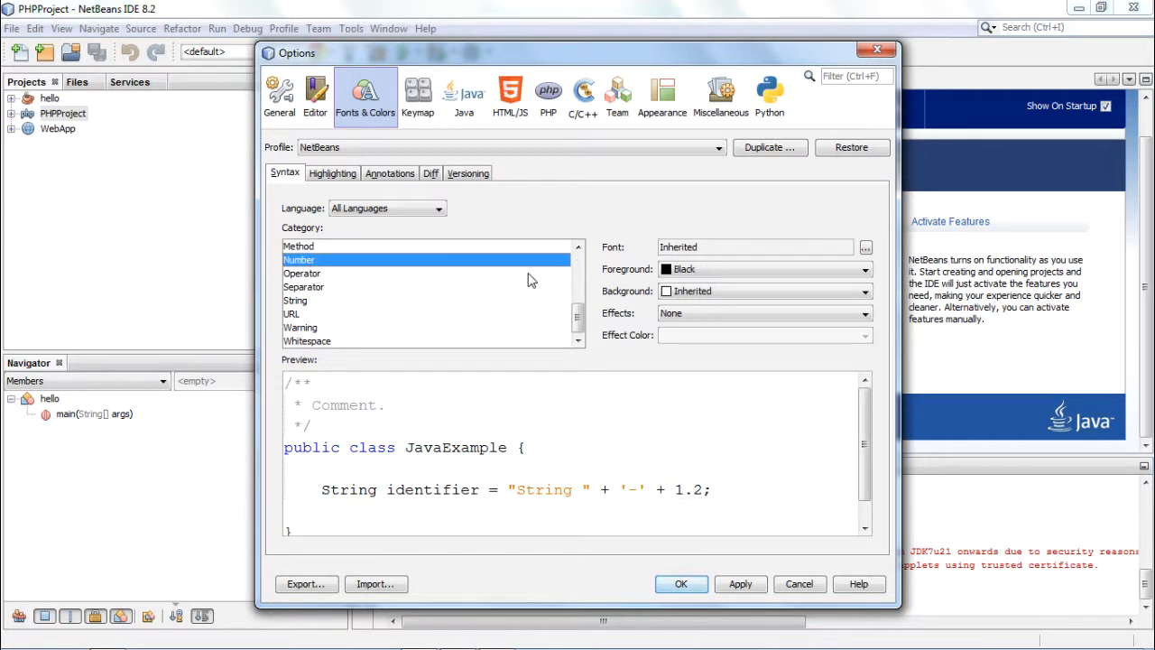
mouse_move(632, 265)
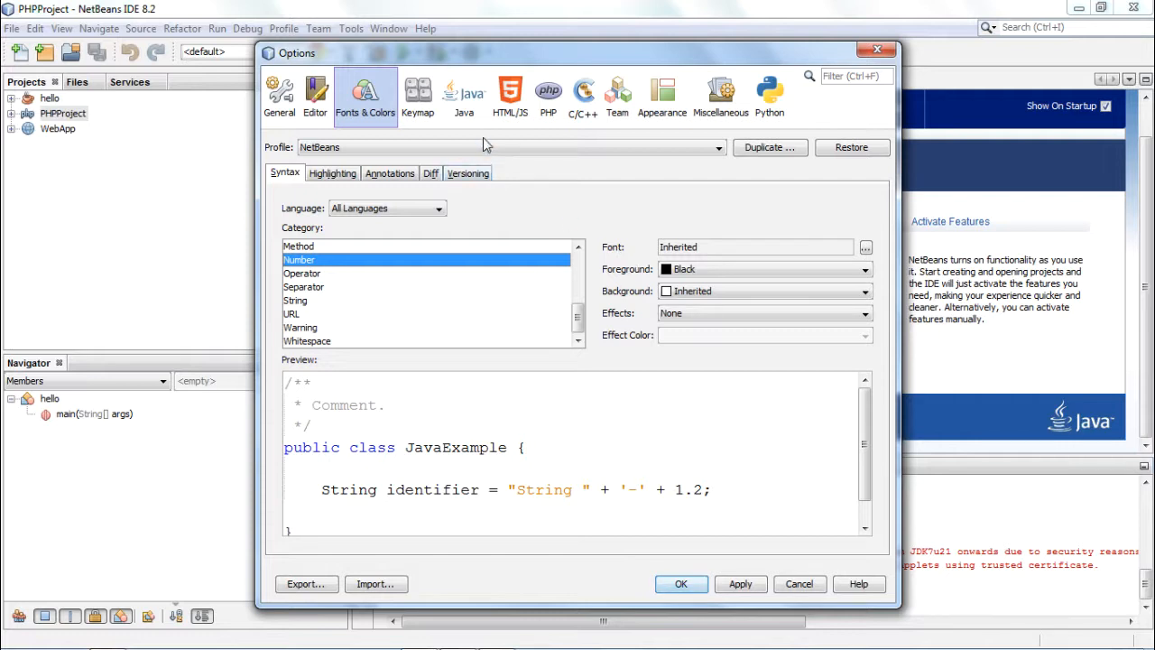
Show the Java category's Ant settings with Ant Home at the bundled install.
left_click(463, 94)
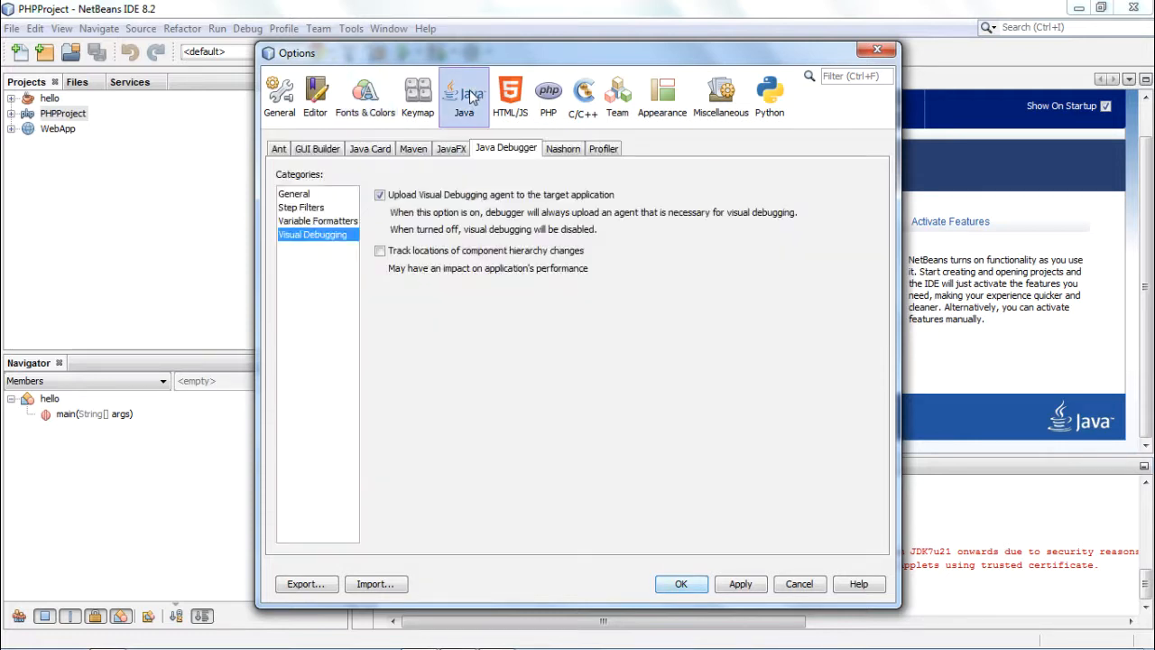
left_click(849, 76)
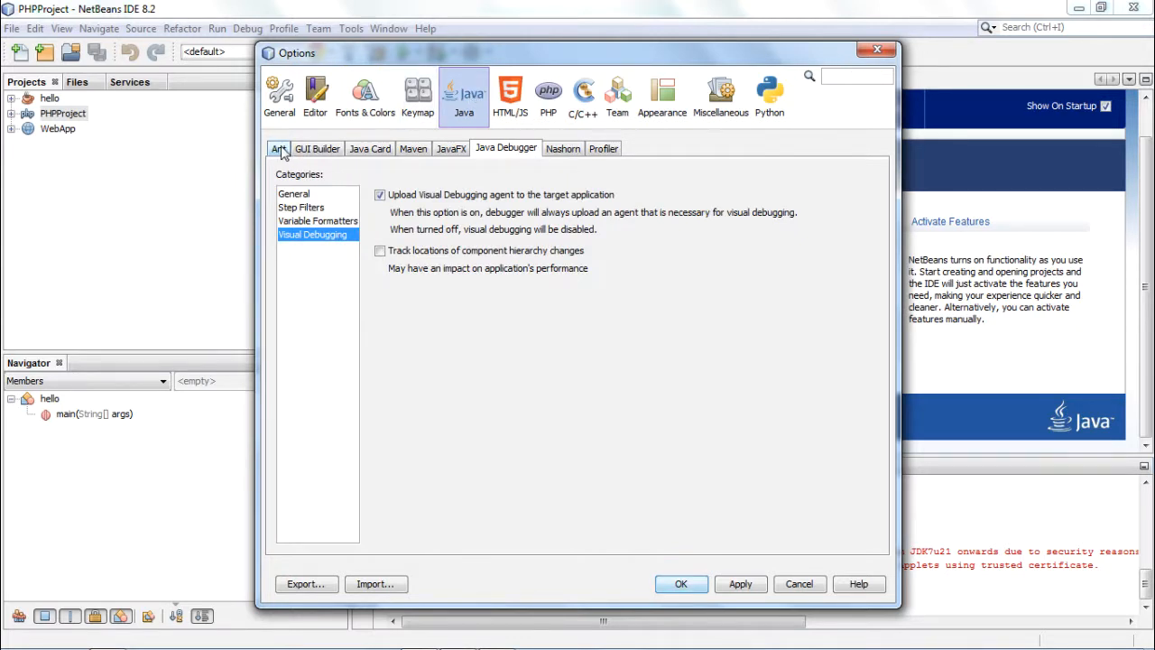
left_click(278, 148)
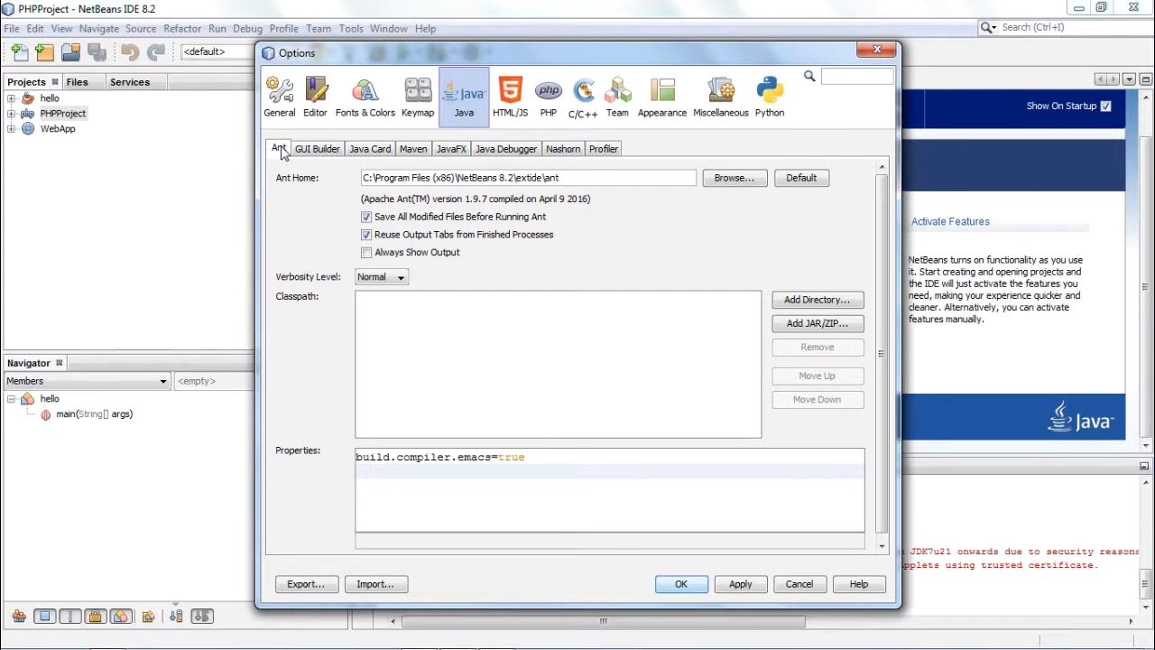
Keep the GUI Builder variables modifier private, then show HTML/JS Node.js settings.
left_click(317, 148)
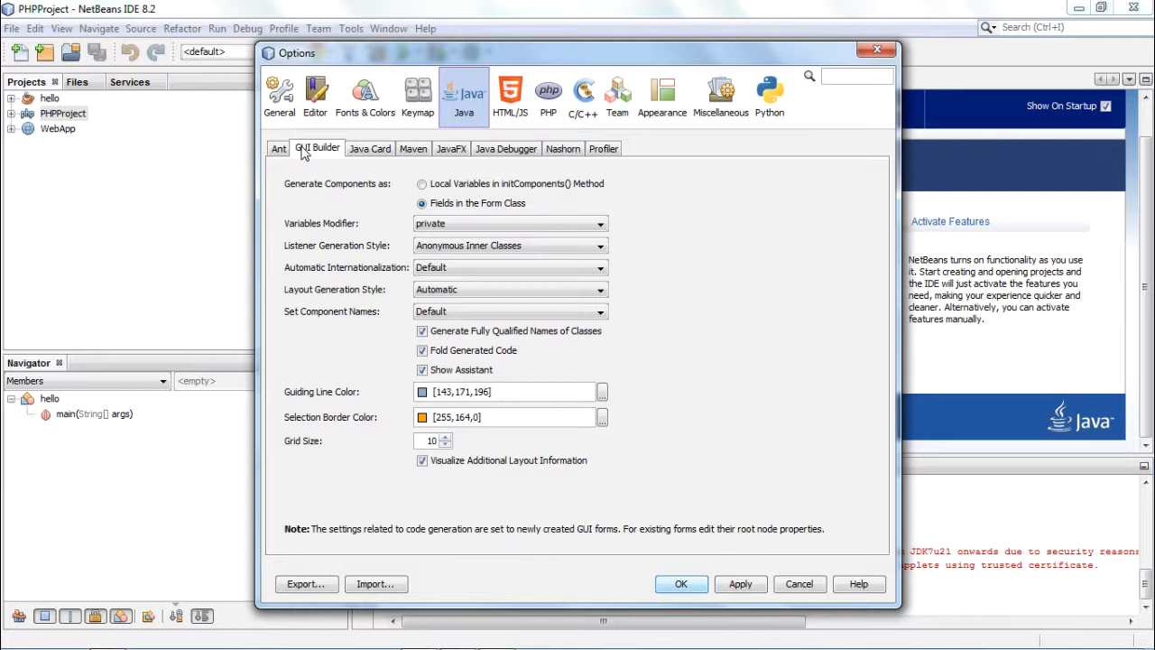
mouse_move(335, 210)
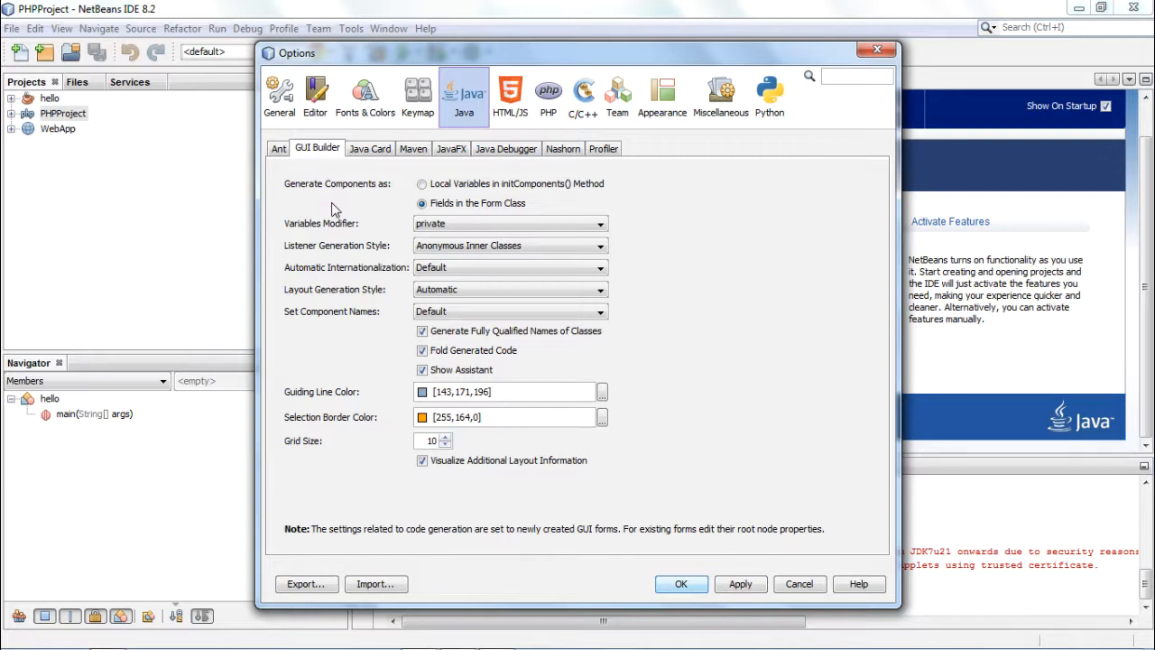
mouse_move(323, 403)
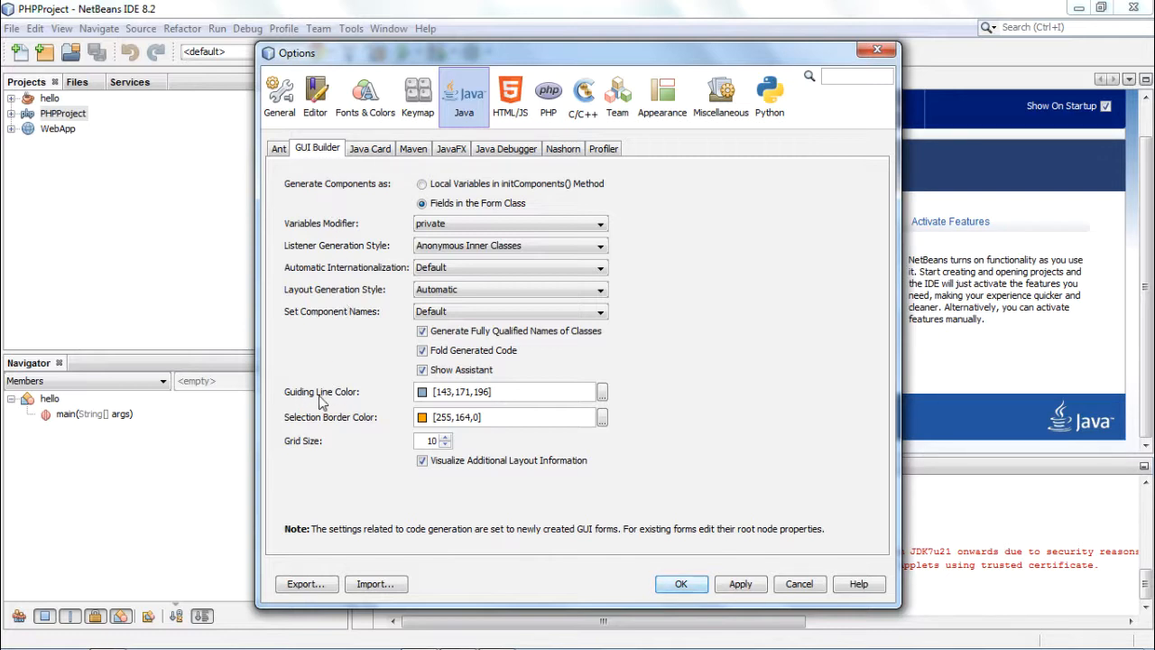
mouse_move(335, 405)
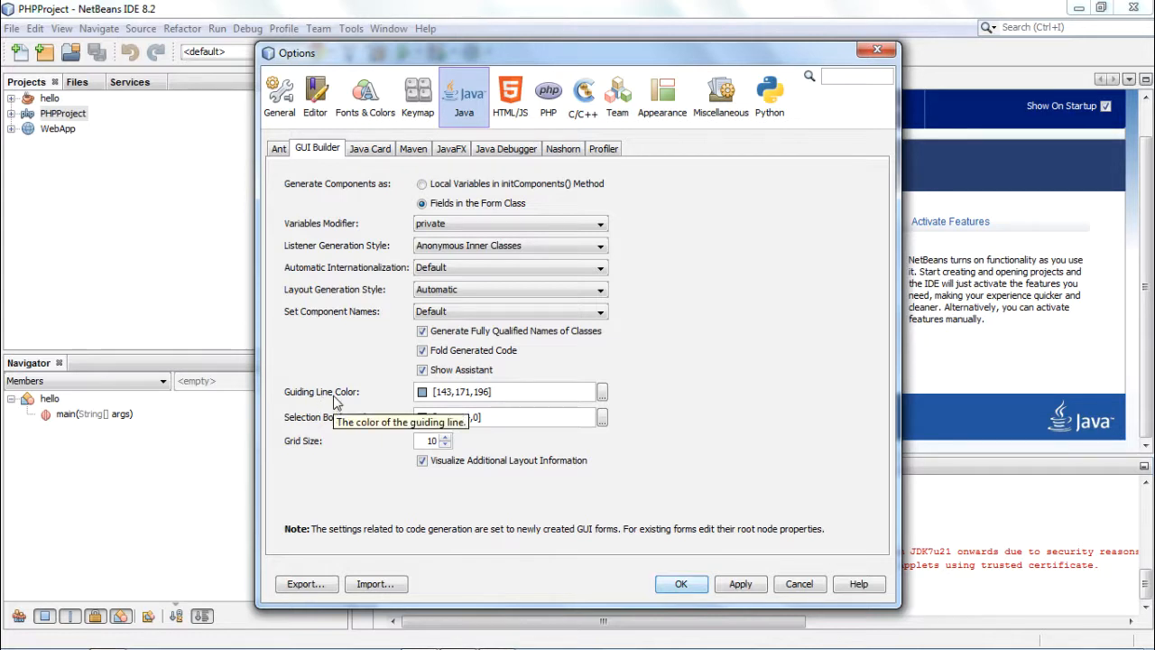
mouse_move(342, 436)
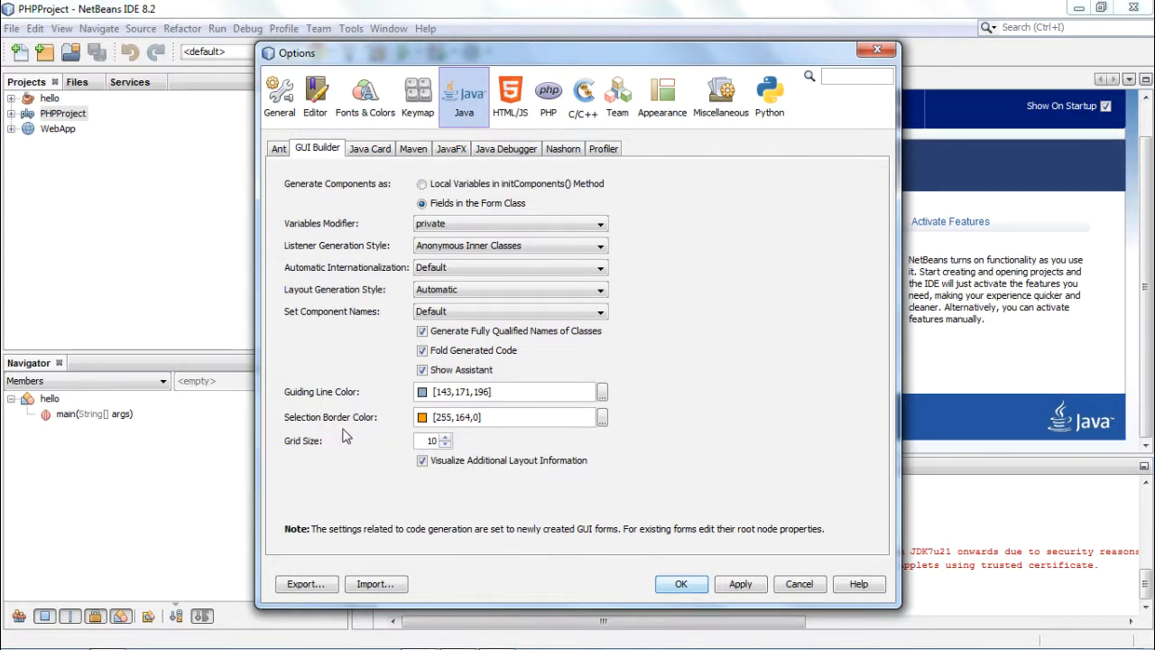
mouse_move(311, 287)
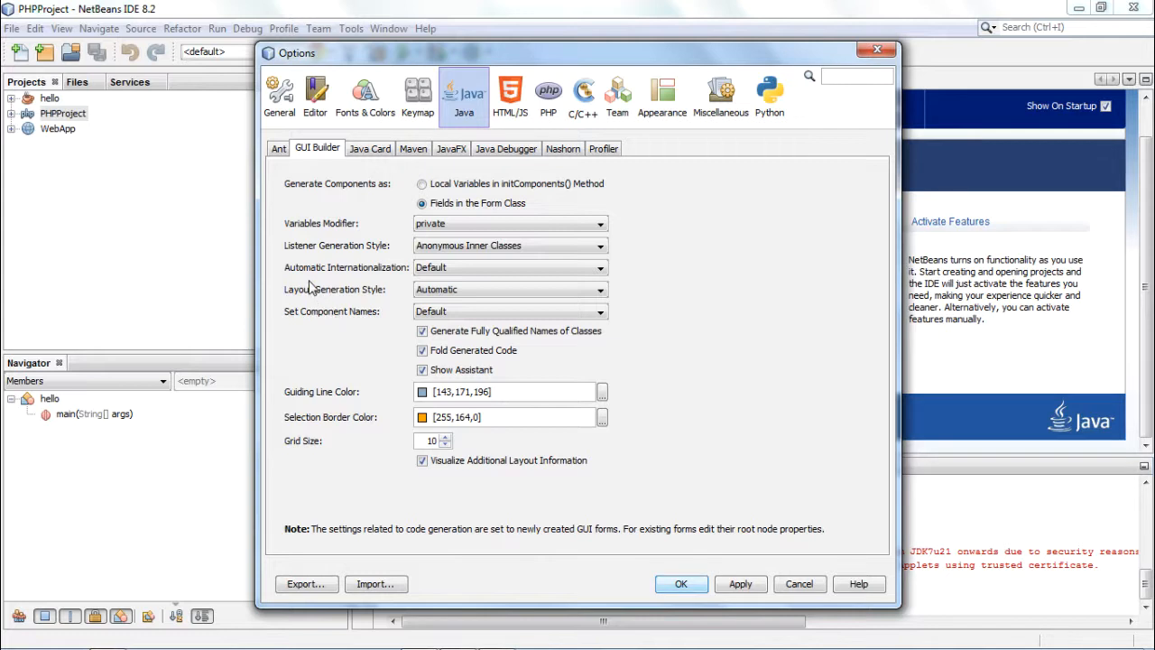
mouse_move(352, 278)
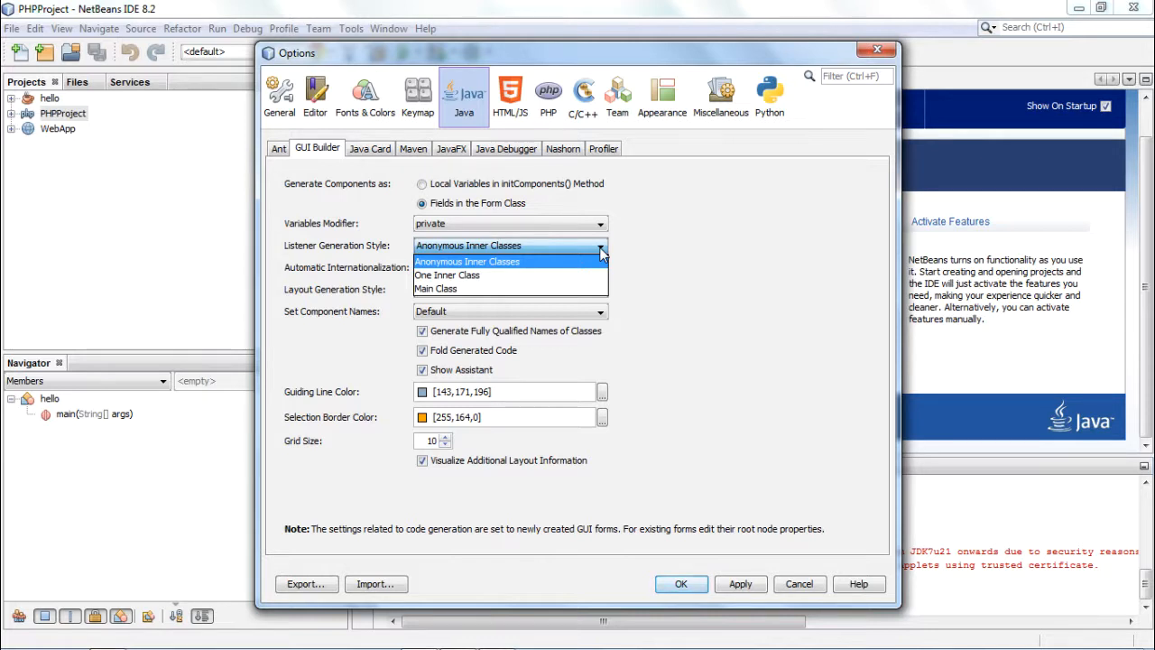
mouse_move(572, 272)
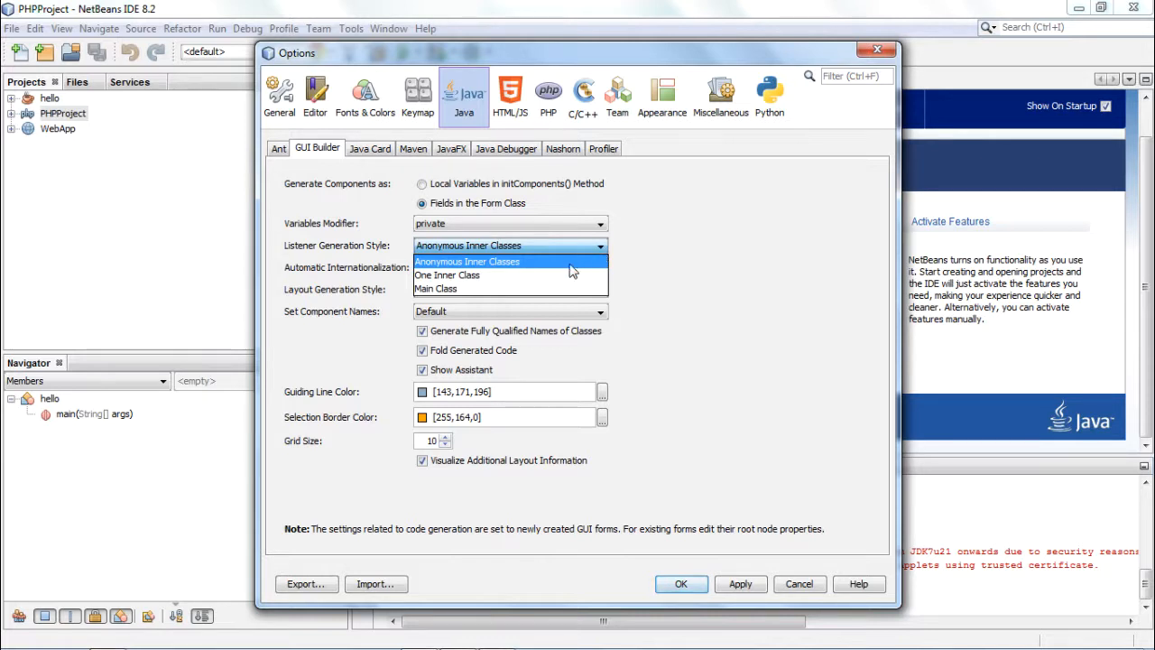
mouse_move(569, 276)
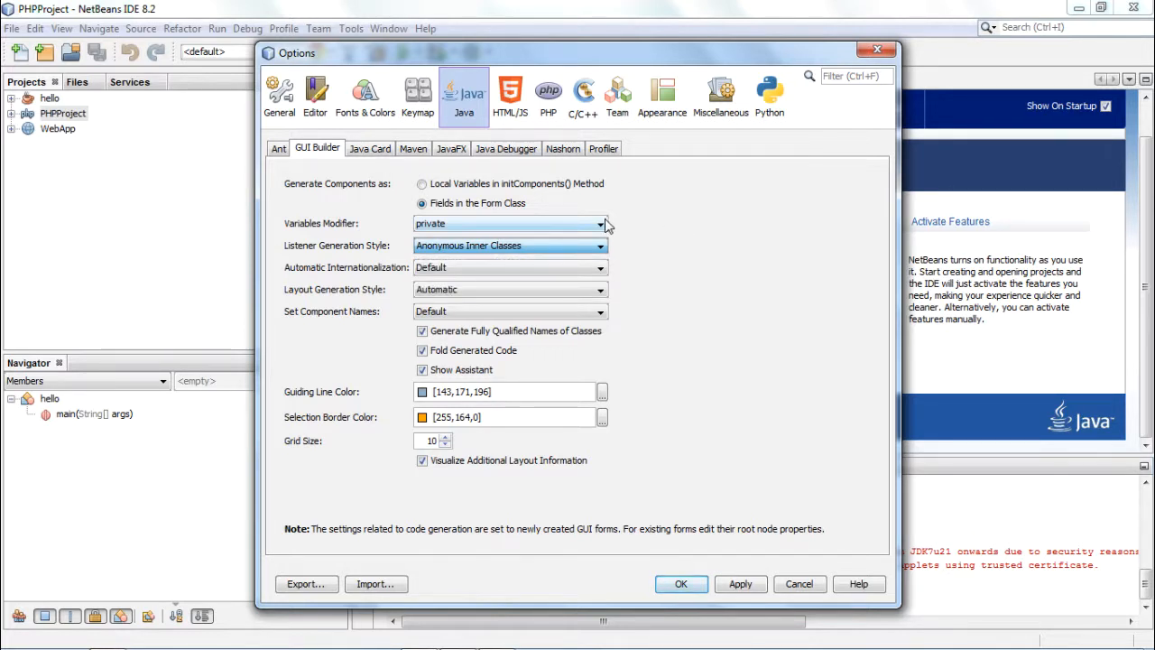
left_click(600, 223)
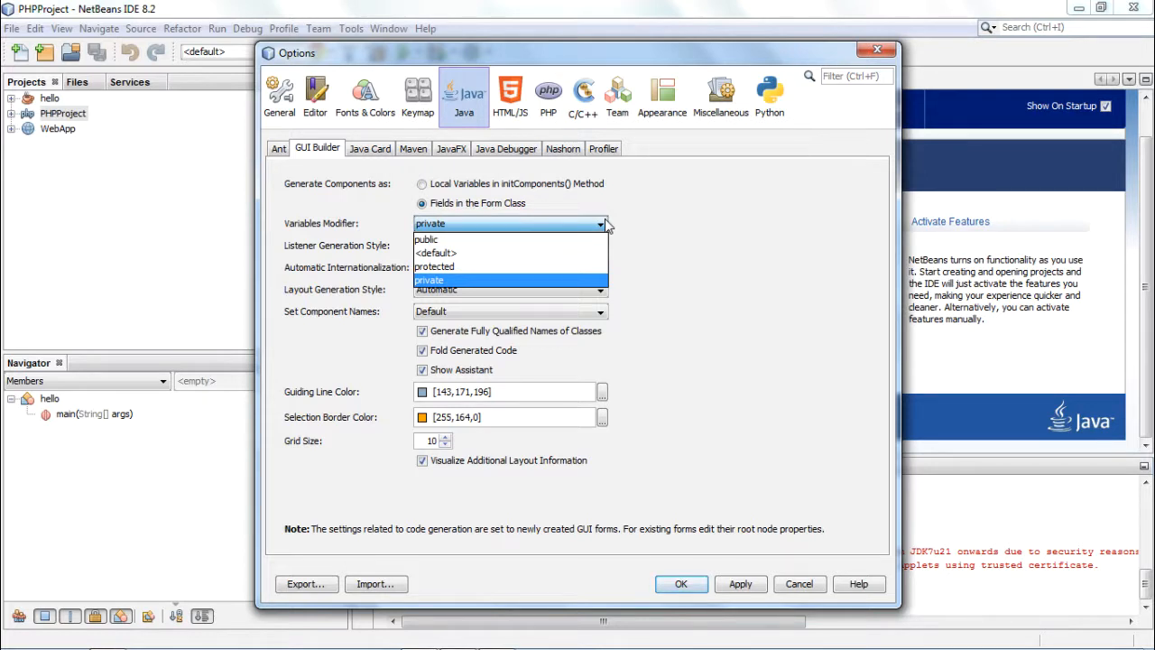
left_click(429, 280)
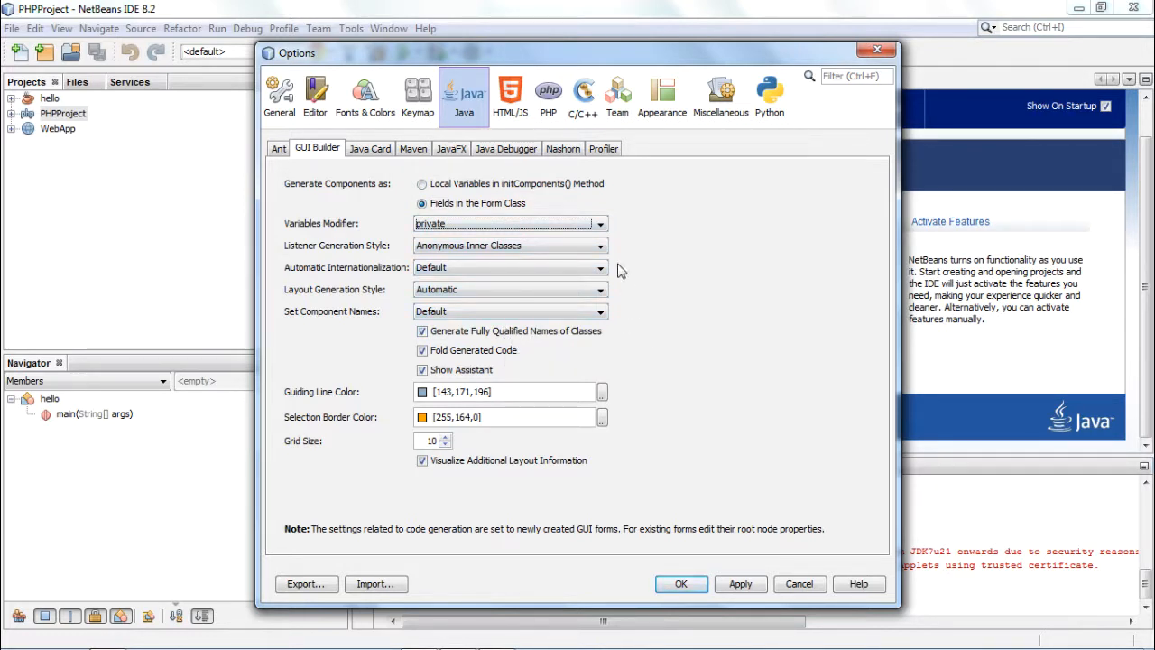
left_click(510, 95)
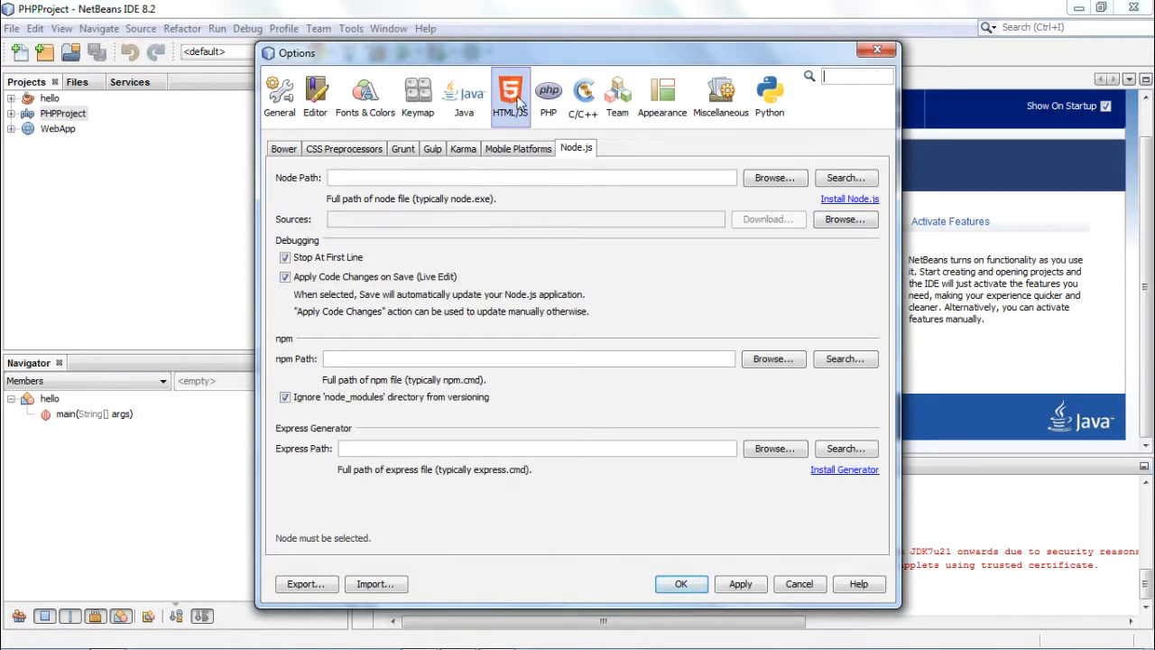
left_click(282, 148)
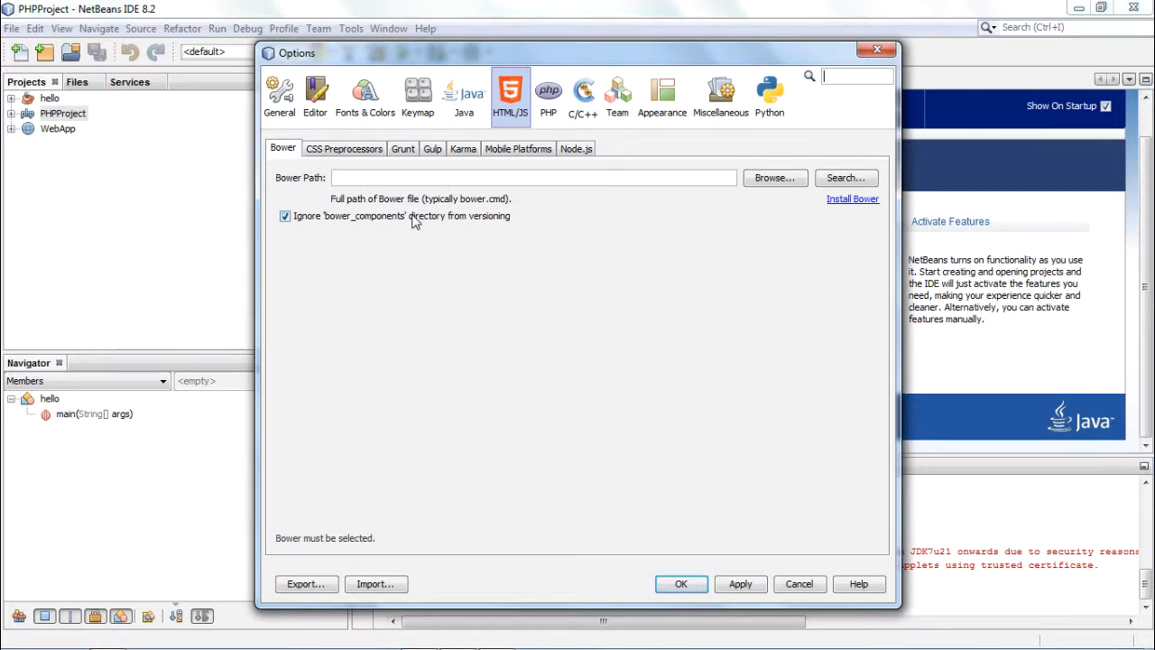
mouse_move(422, 223)
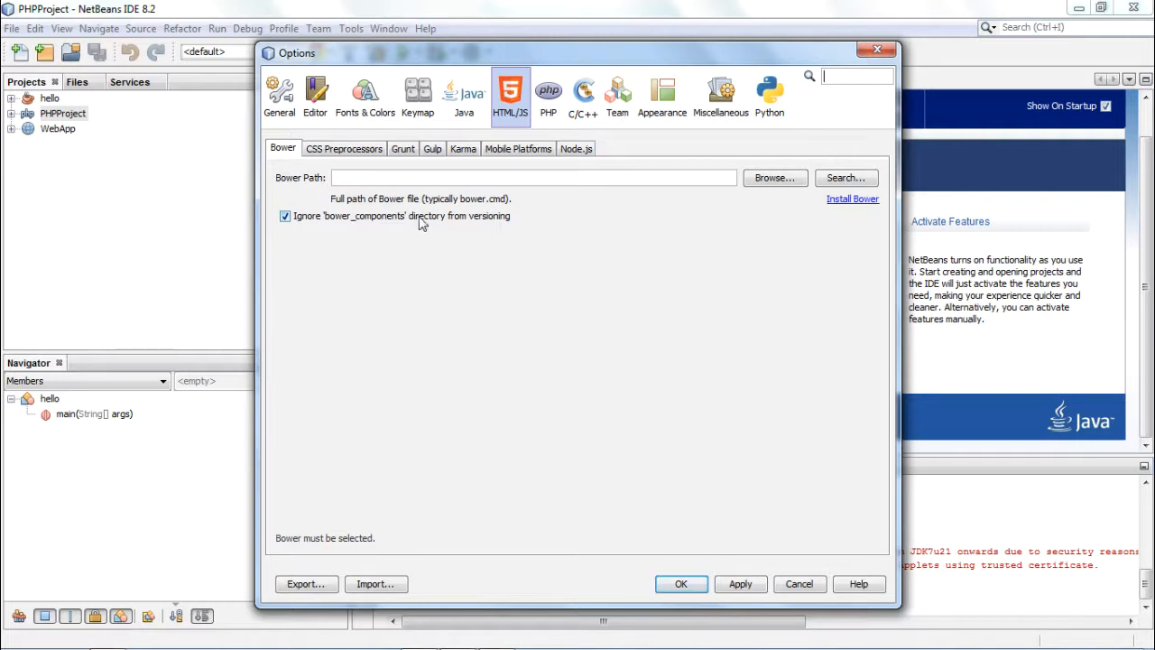
mouse_move(570, 298)
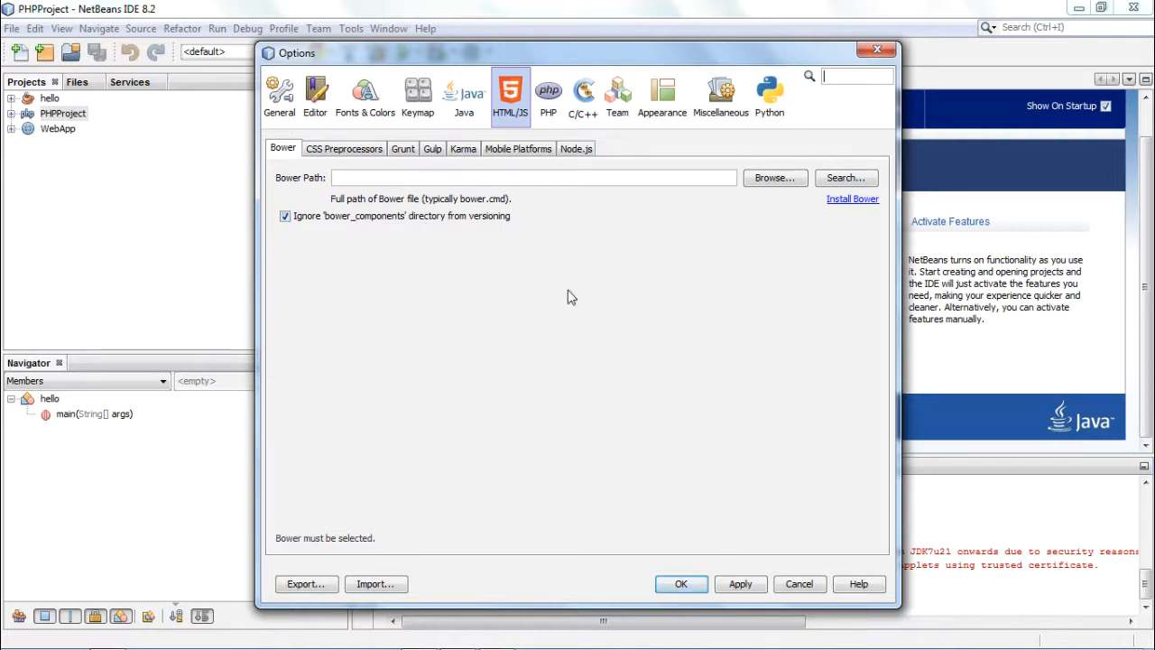
mouse_move(655, 326)
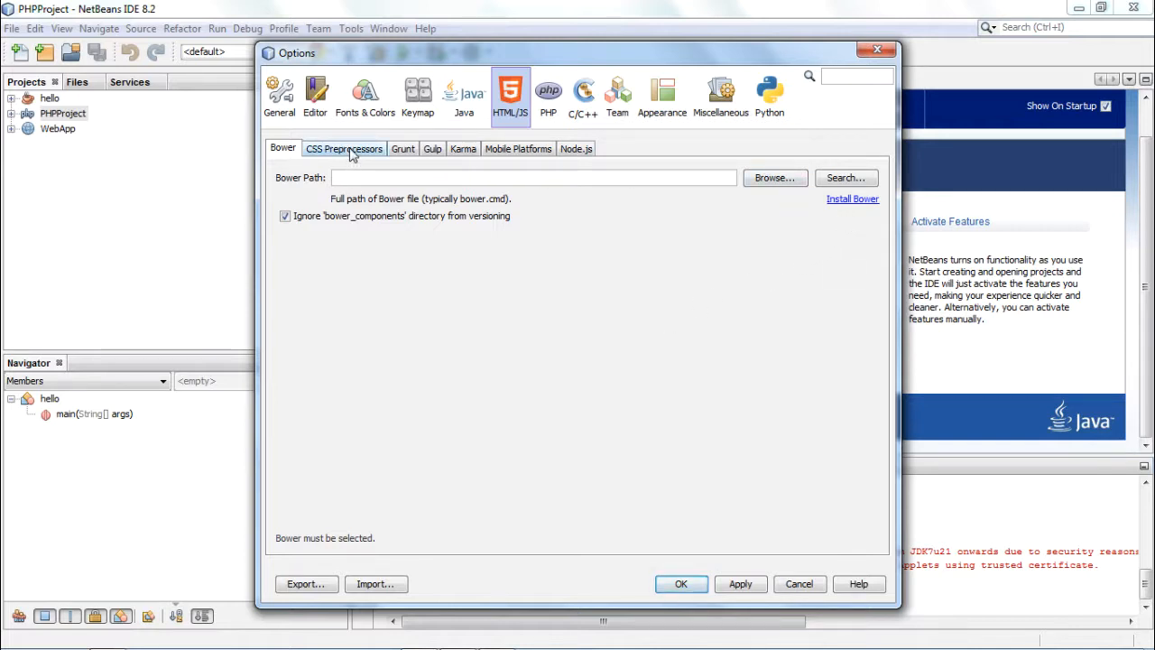
left_click(343, 148)
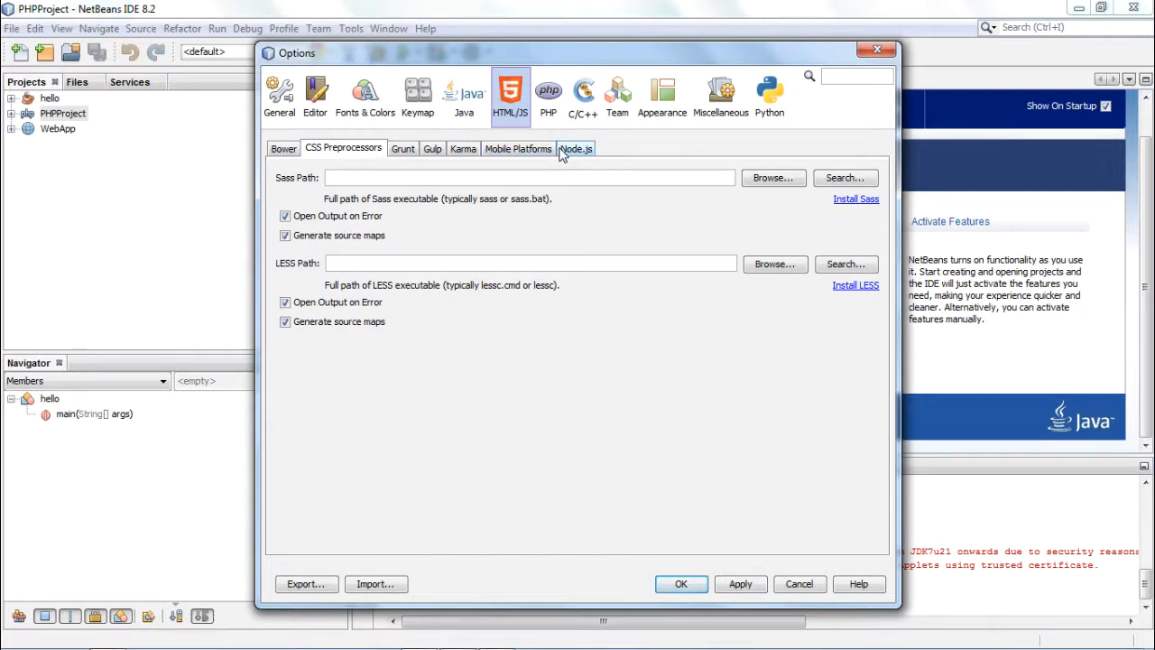
left_click(576, 148)
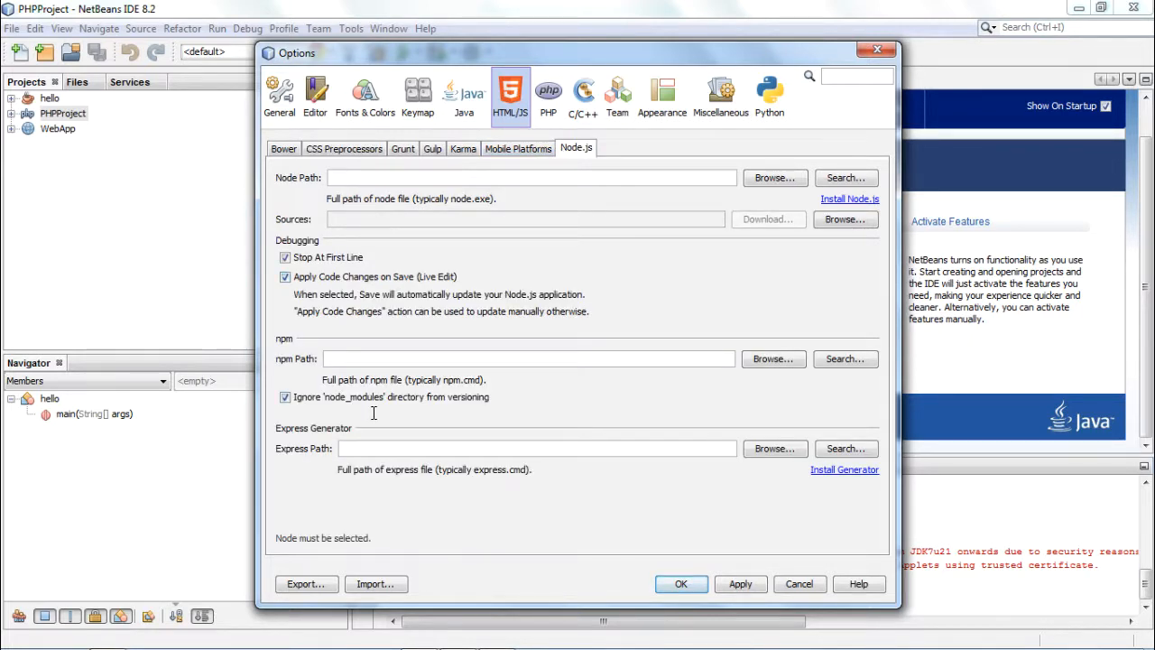
mouse_move(553, 328)
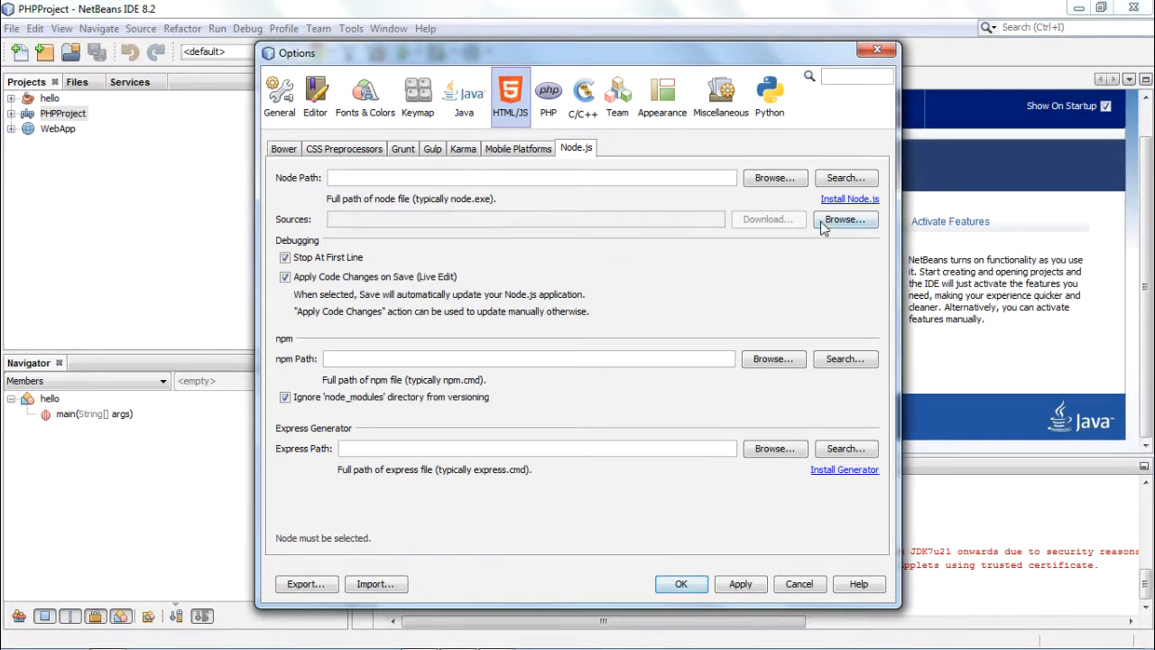
mouse_move(745, 287)
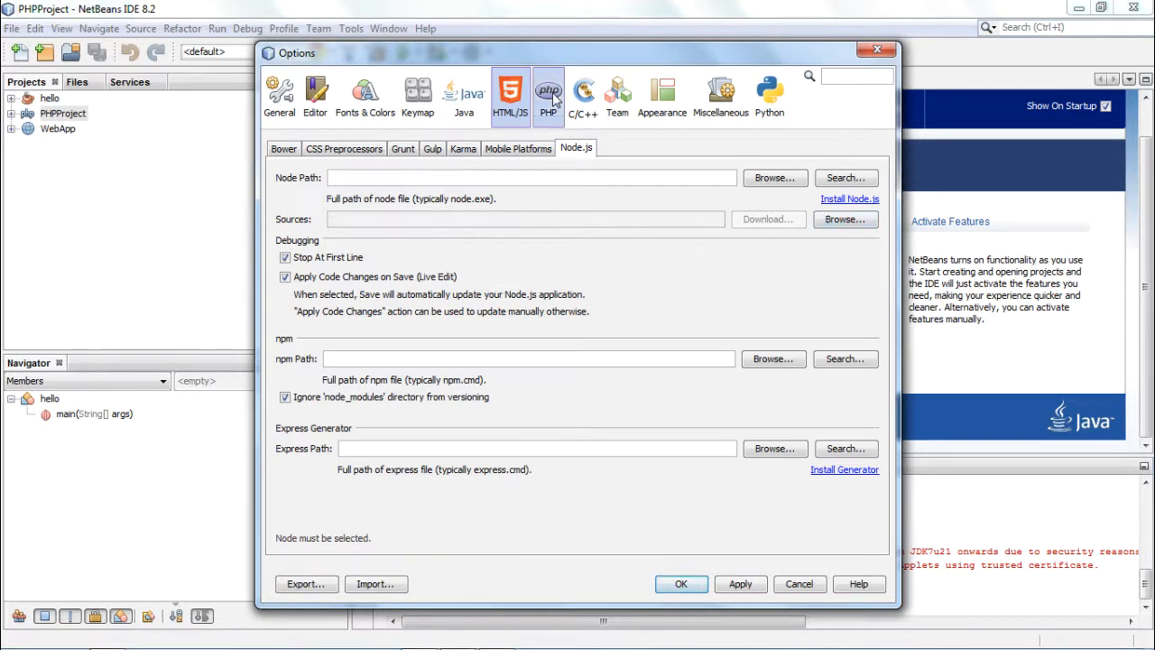
Show the PHP General settings with the PHP 5 interpreter path and empty include path.
left_click(547, 95)
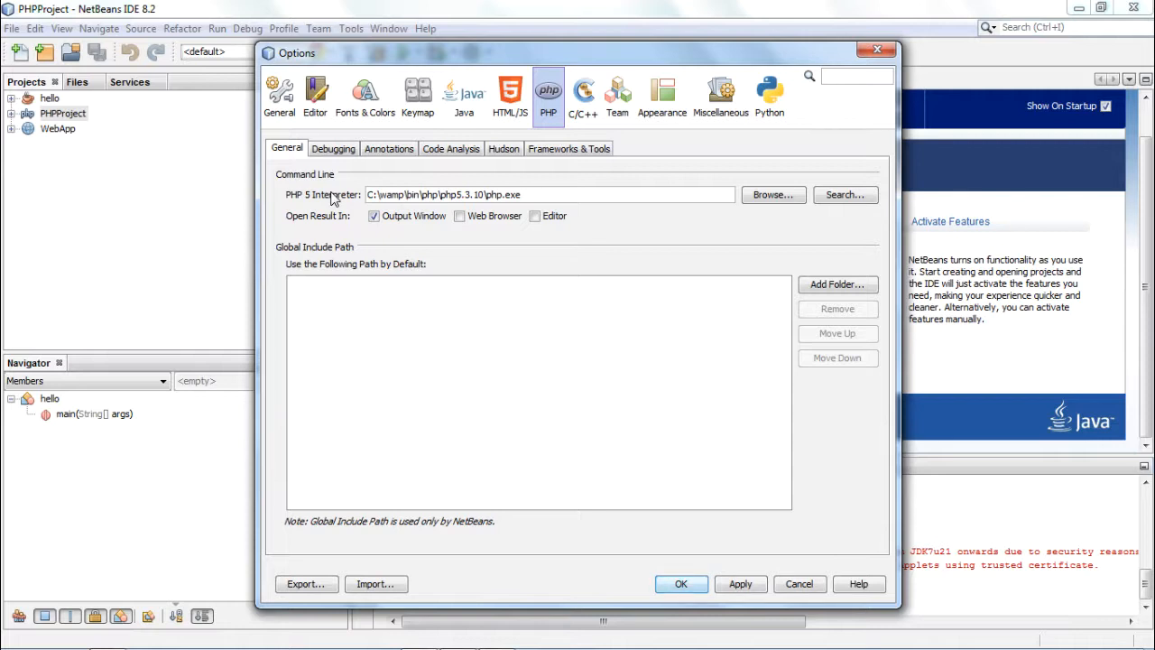
mouse_move(321, 206)
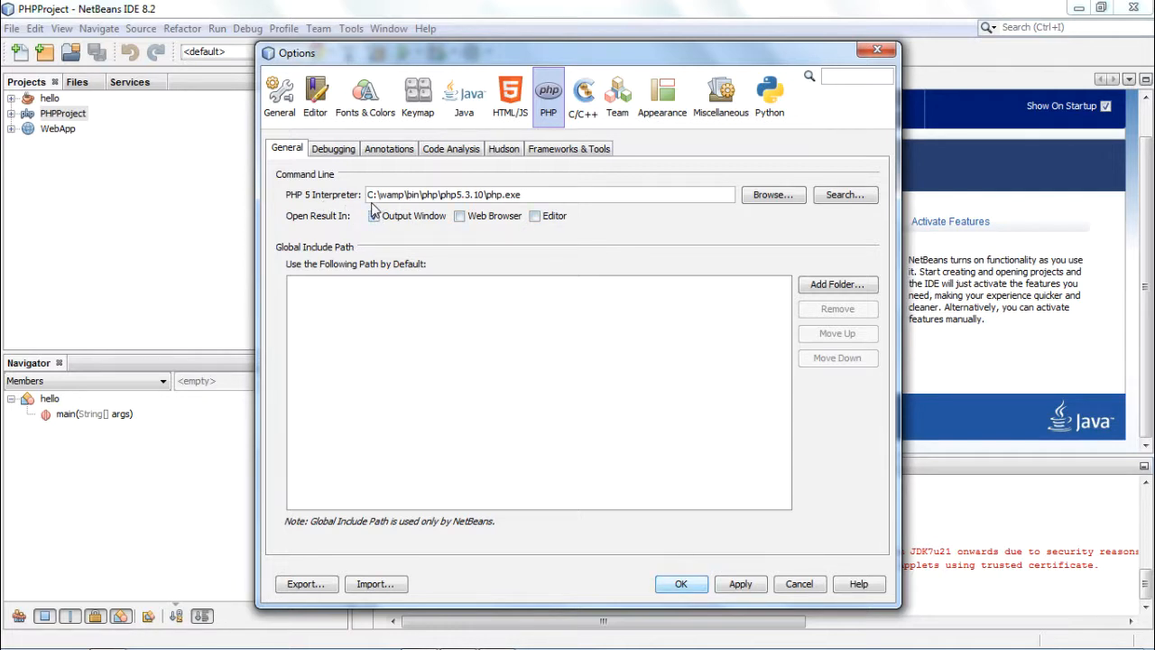
left_click(374, 216)
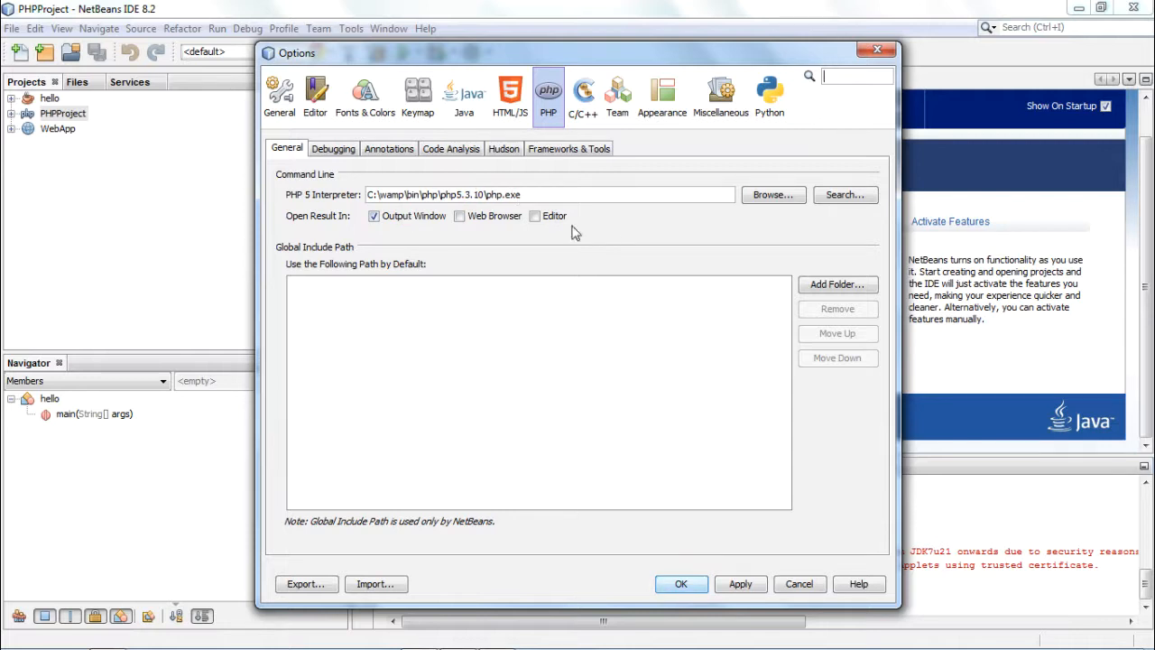
mouse_move(657, 229)
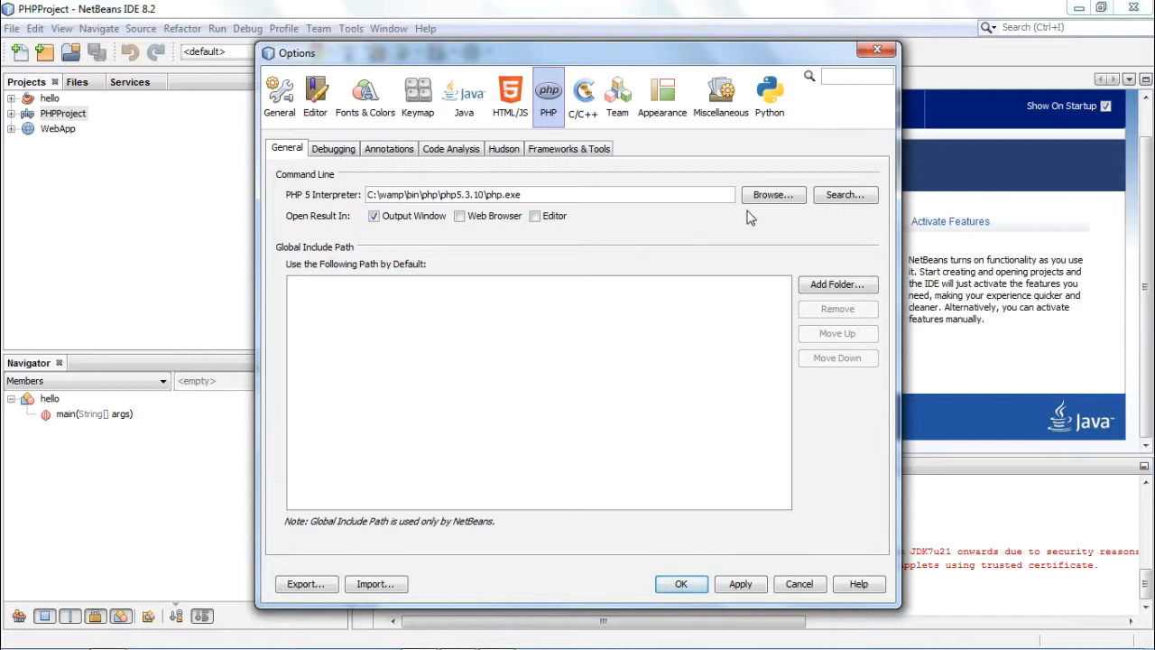
mouse_move(569, 325)
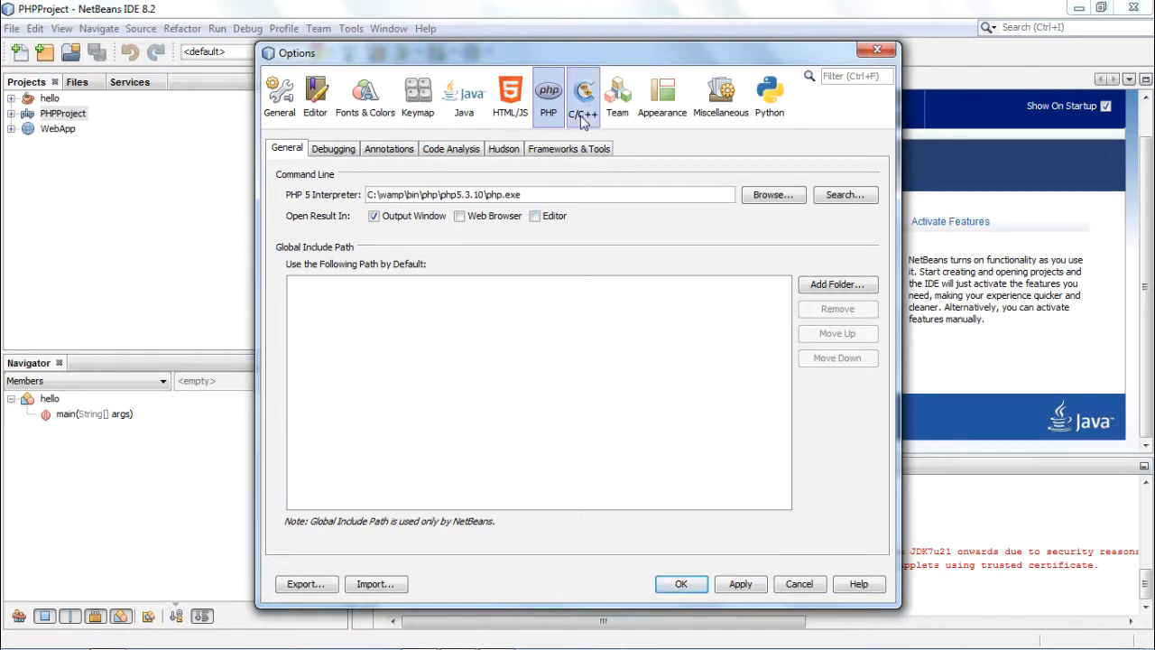
Show the C/C++ Build Tools settings, with localhost as the build host.
left_click(583, 95)
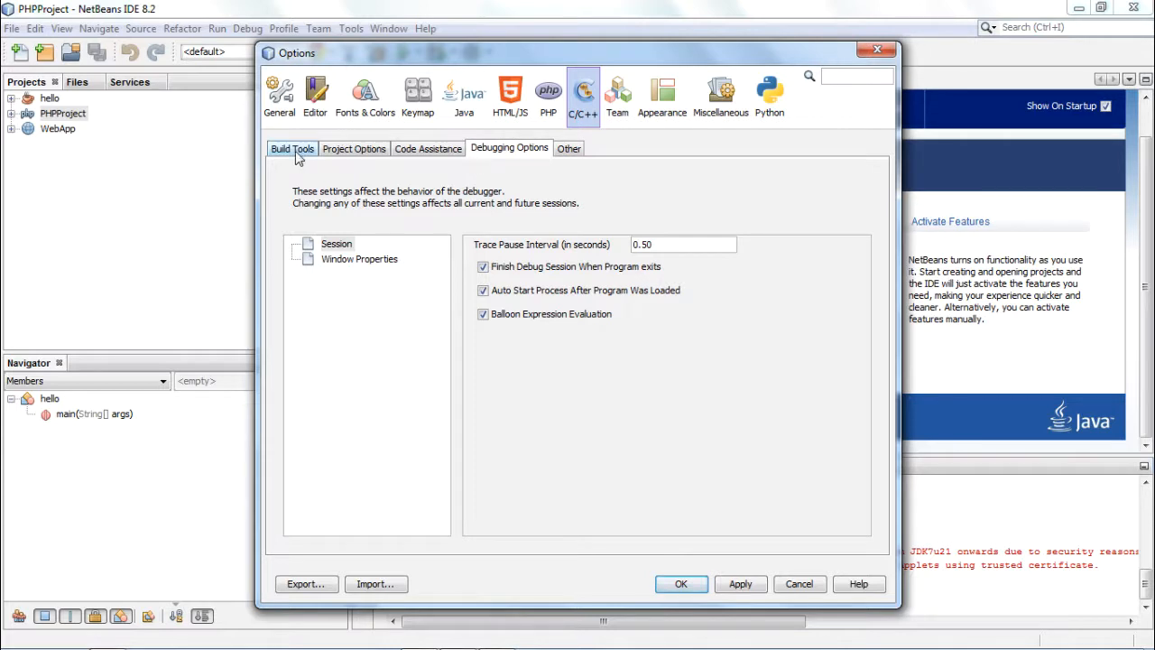
left_click(291, 148)
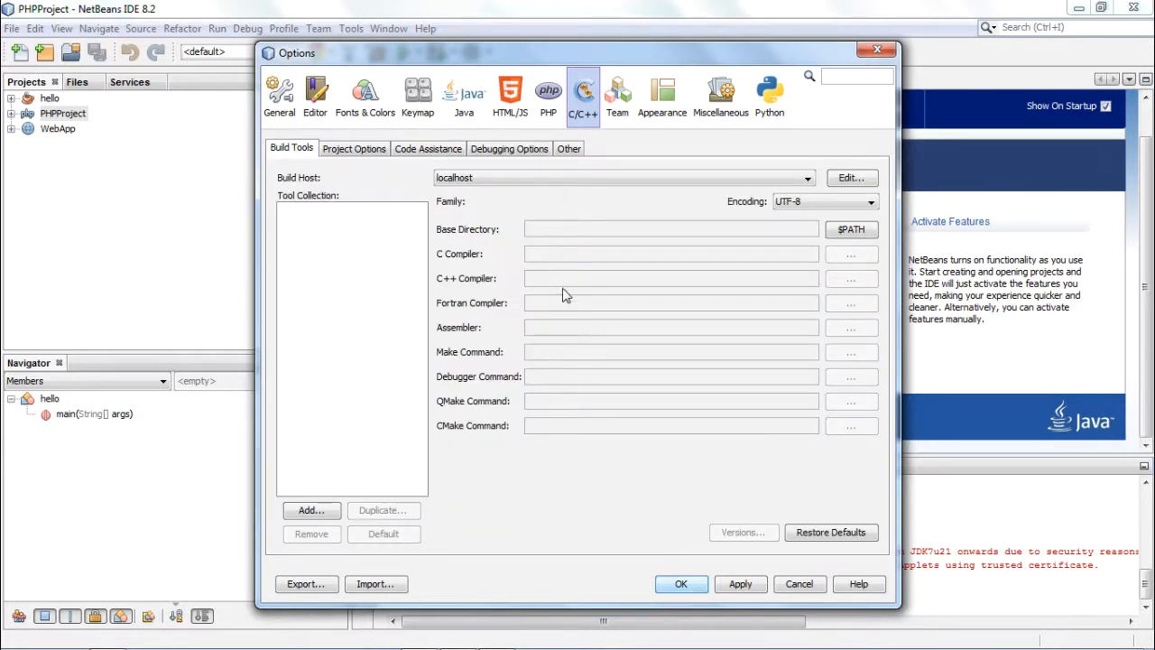
mouse_move(462, 143)
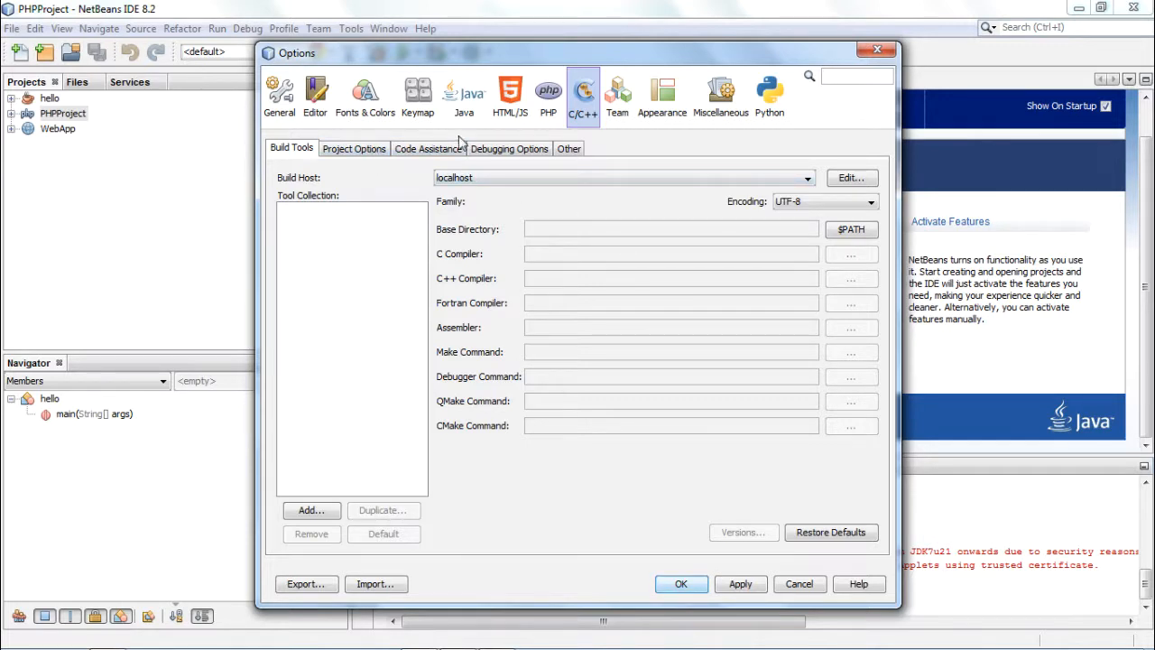
mouse_move(594, 136)
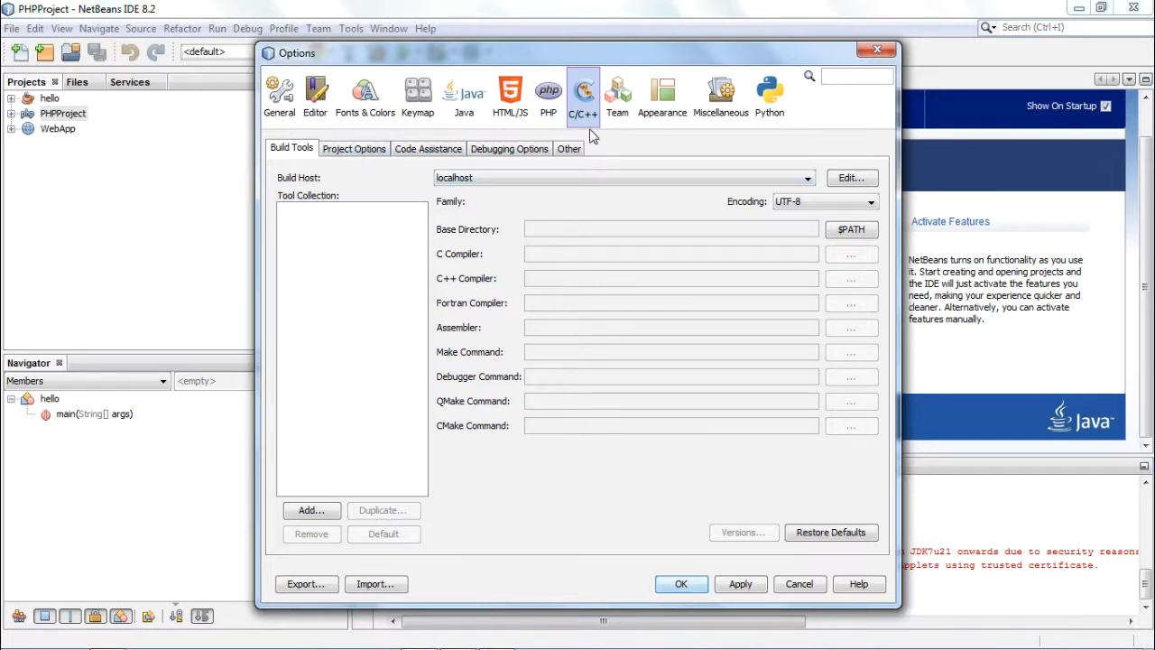
mouse_move(720, 95)
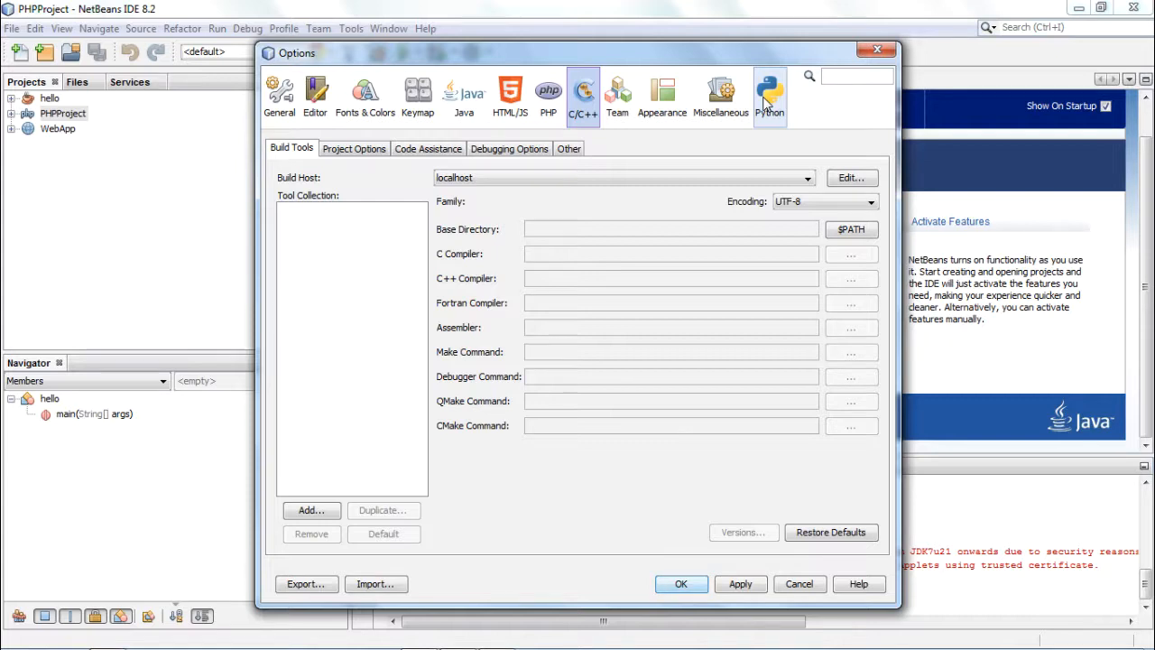
Show the Python General settings, where prompting for program arguments is unchecked.
left_click(770, 95)
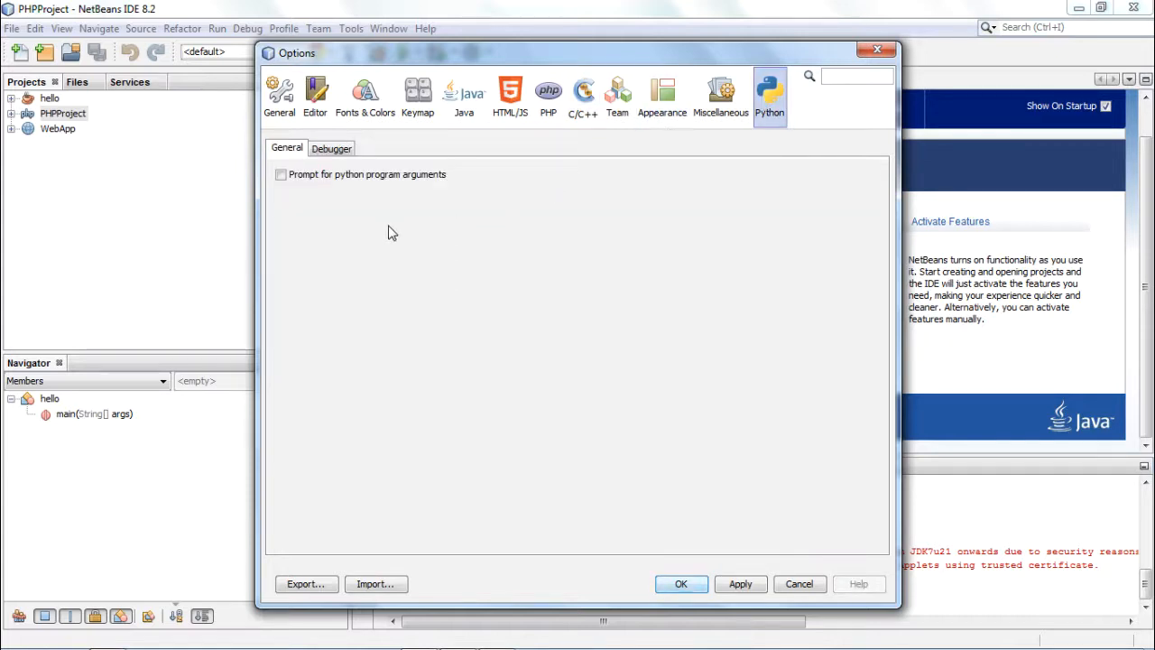
mouse_move(308, 199)
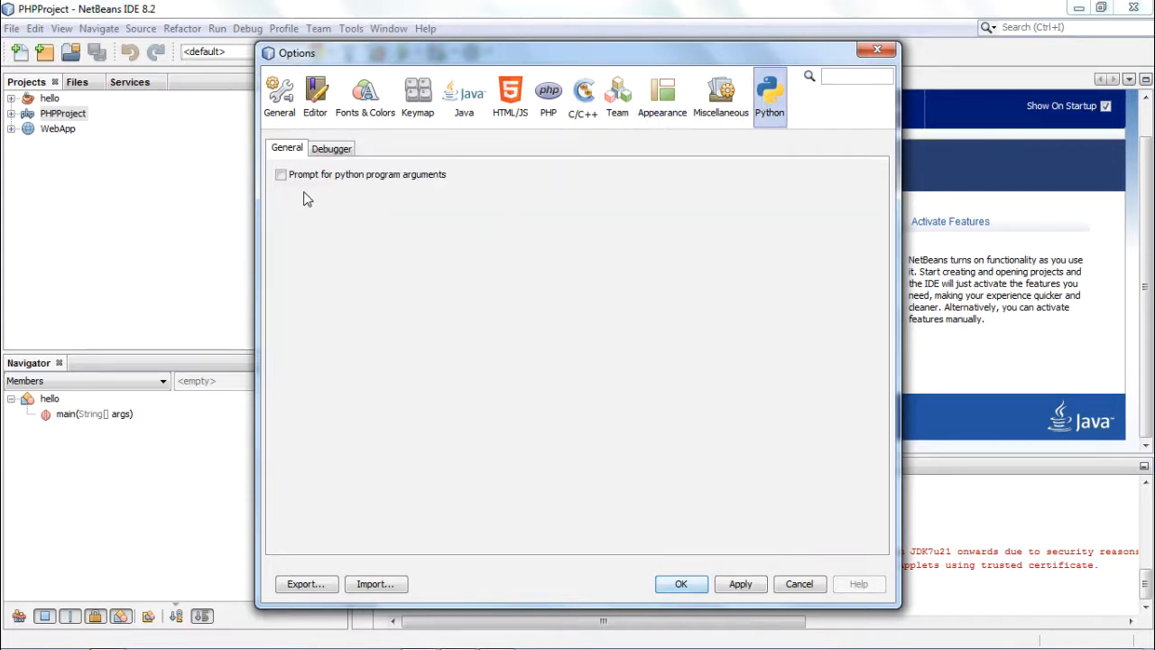
mouse_move(316, 197)
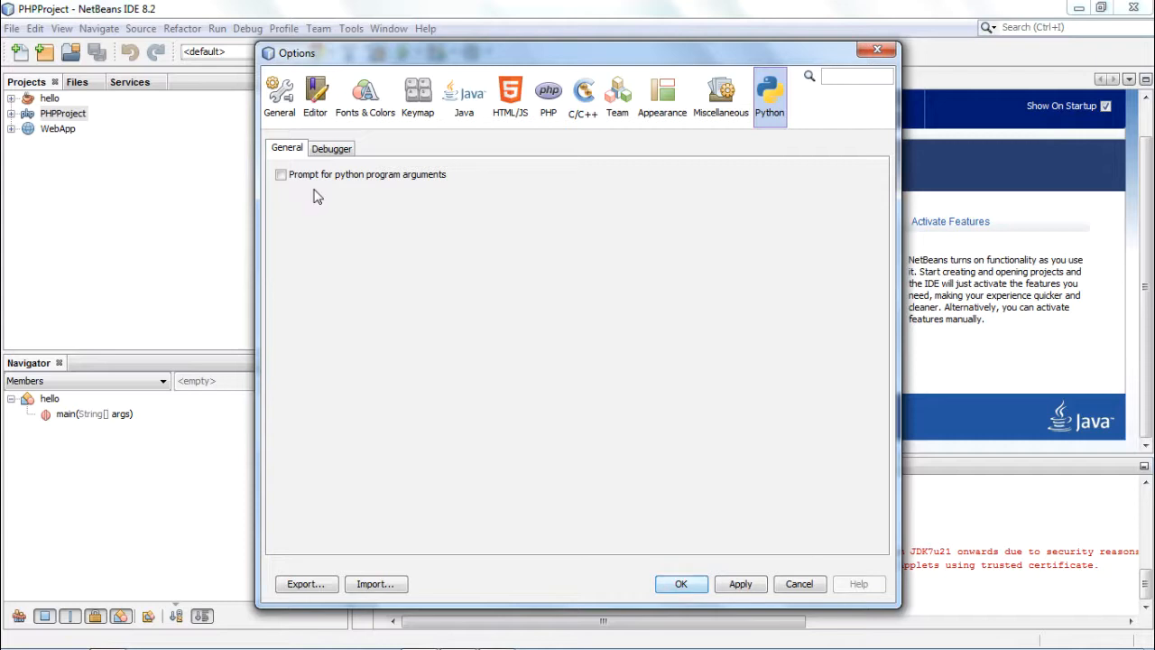
mouse_move(354, 203)
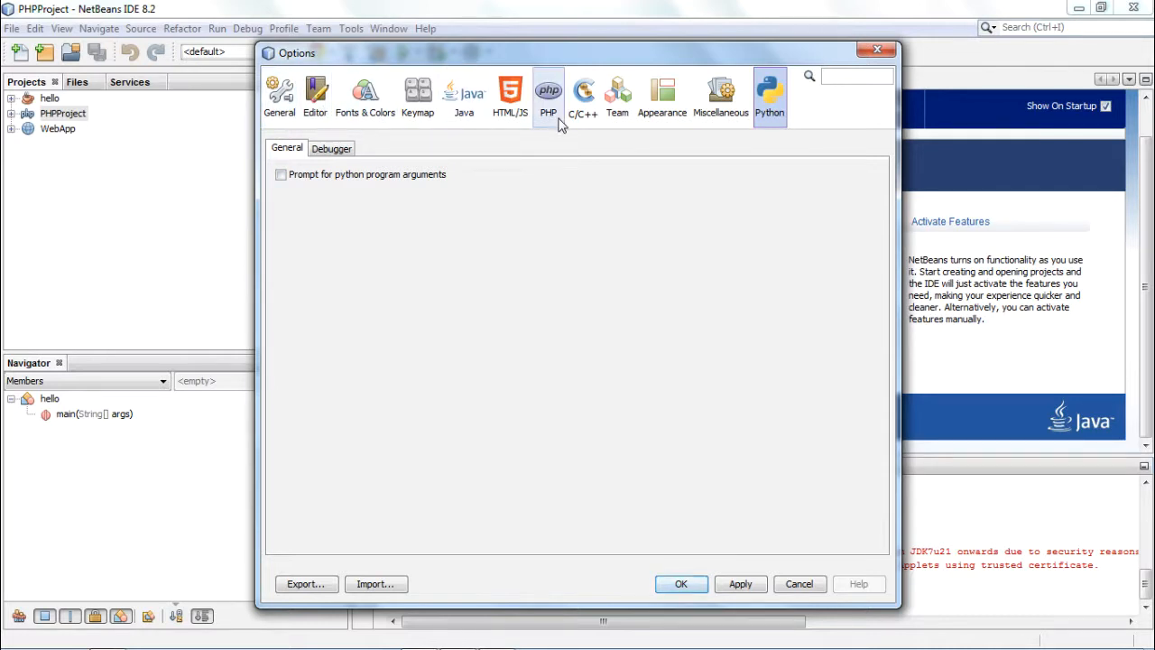
left_click(853, 75)
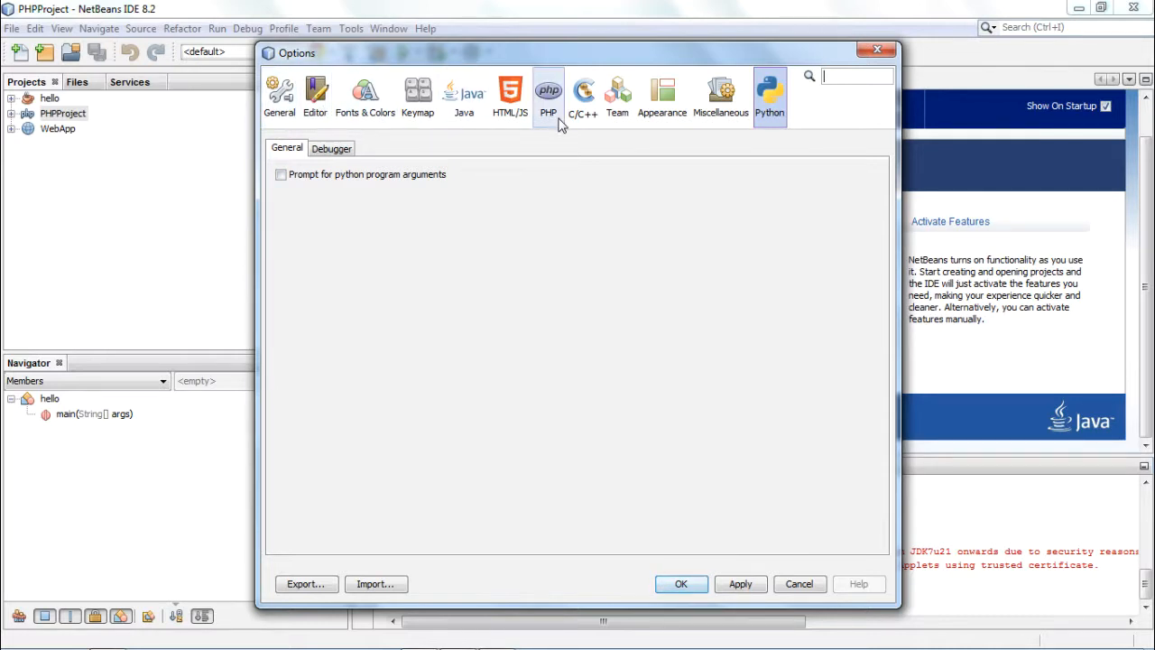